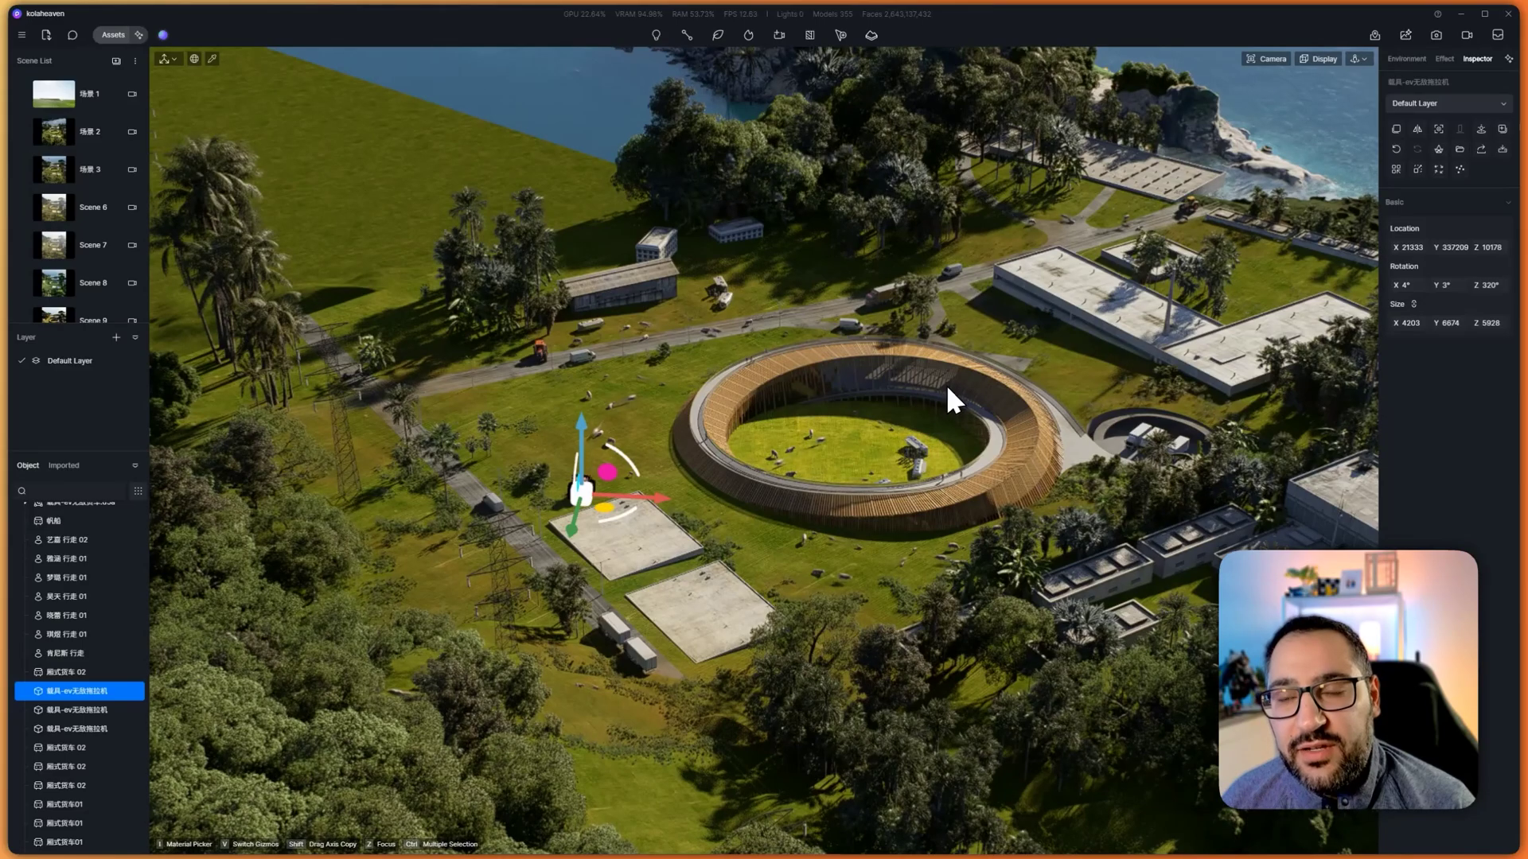
mouse_move(905, 458)
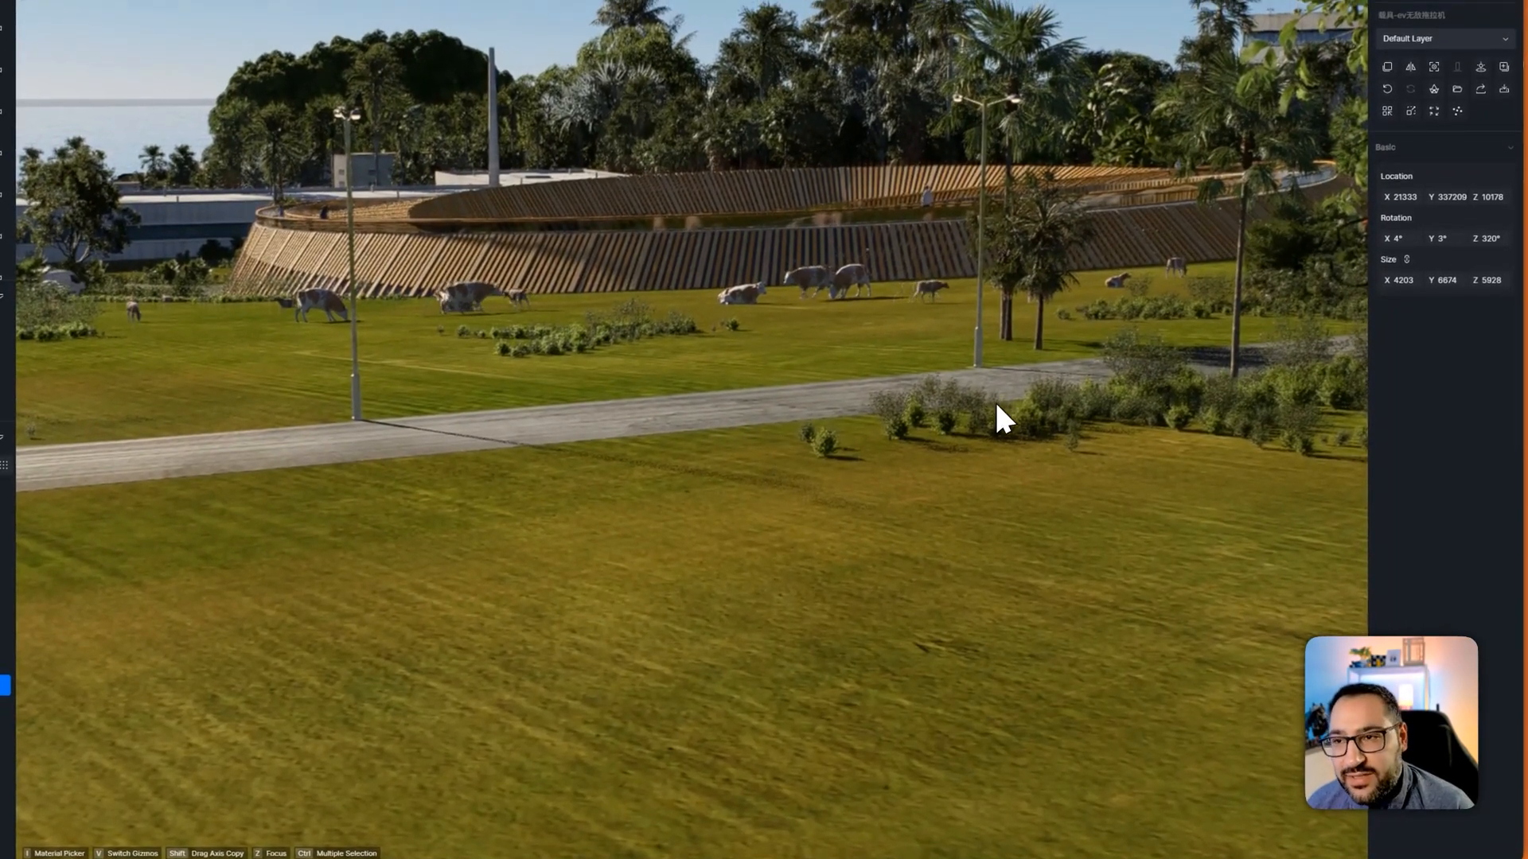
Walk the ground-level view forward across the meadow toward the pavilion, then strafe sideways along the road
click(1249, 64)
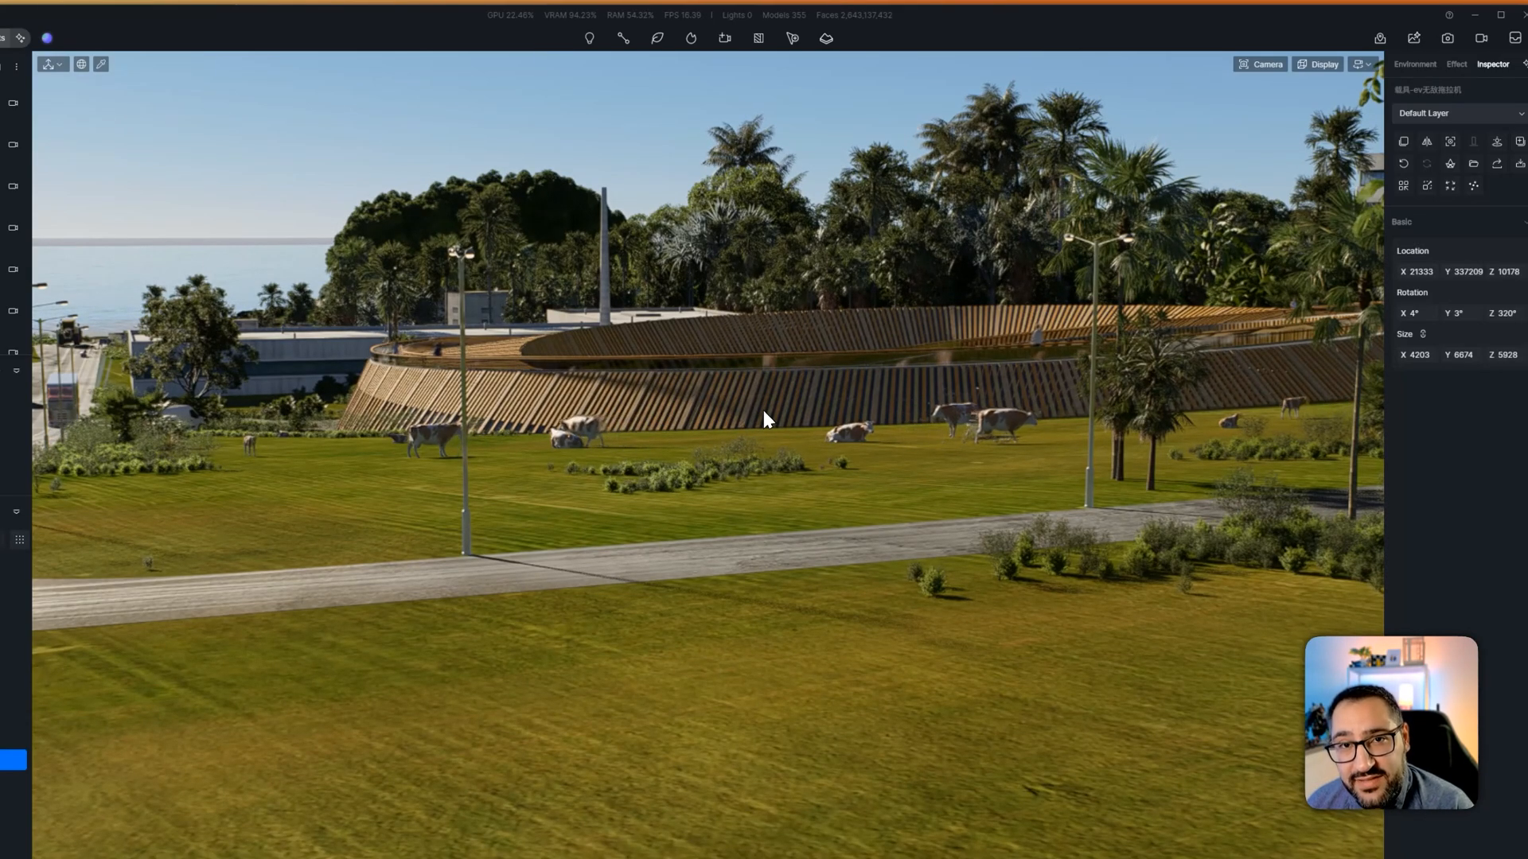
key(w)
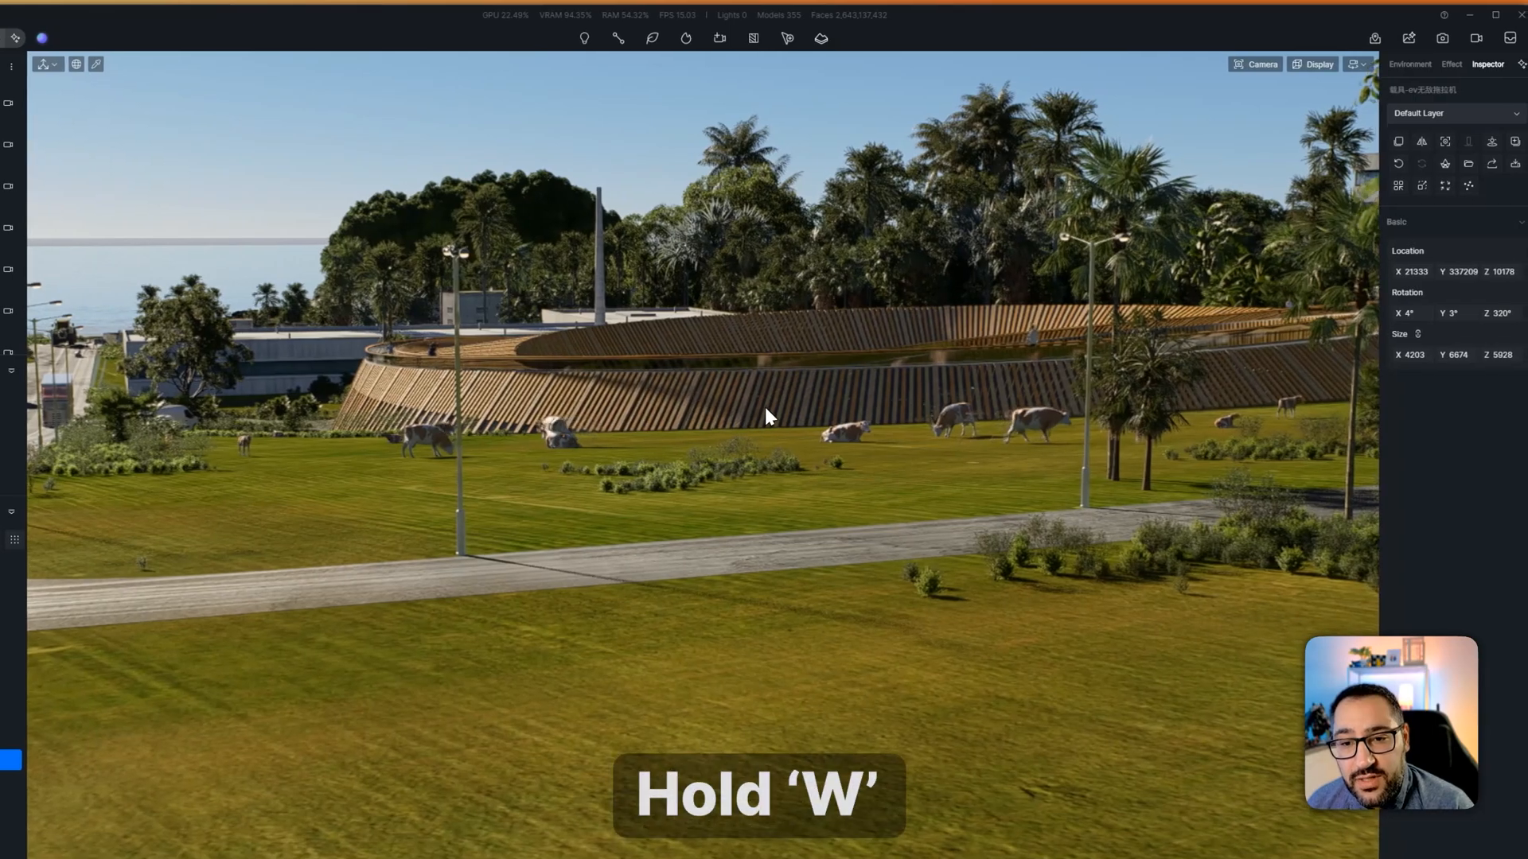
key(w)
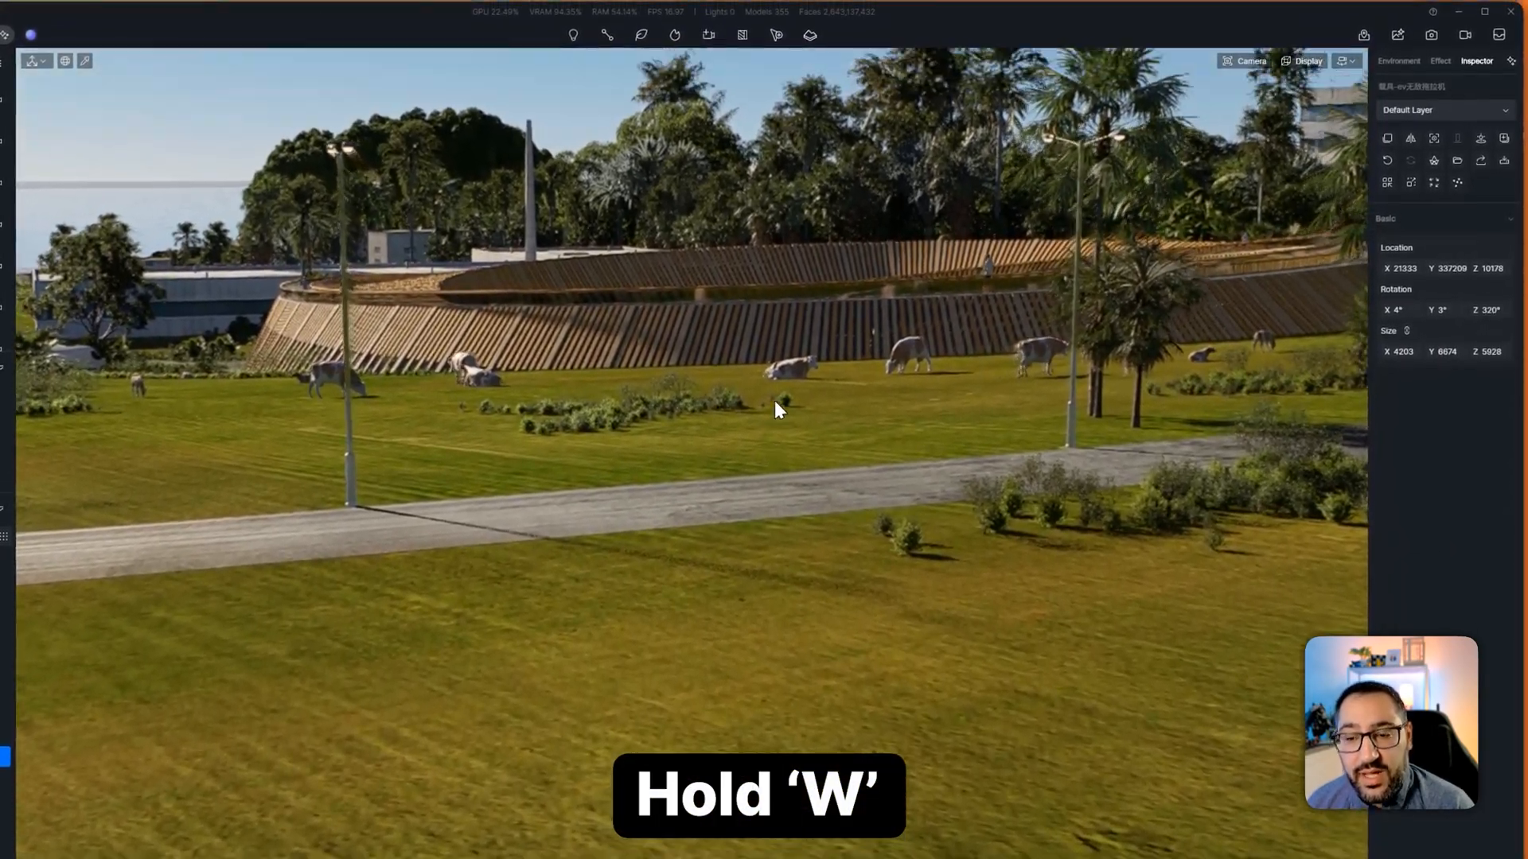
key(w)
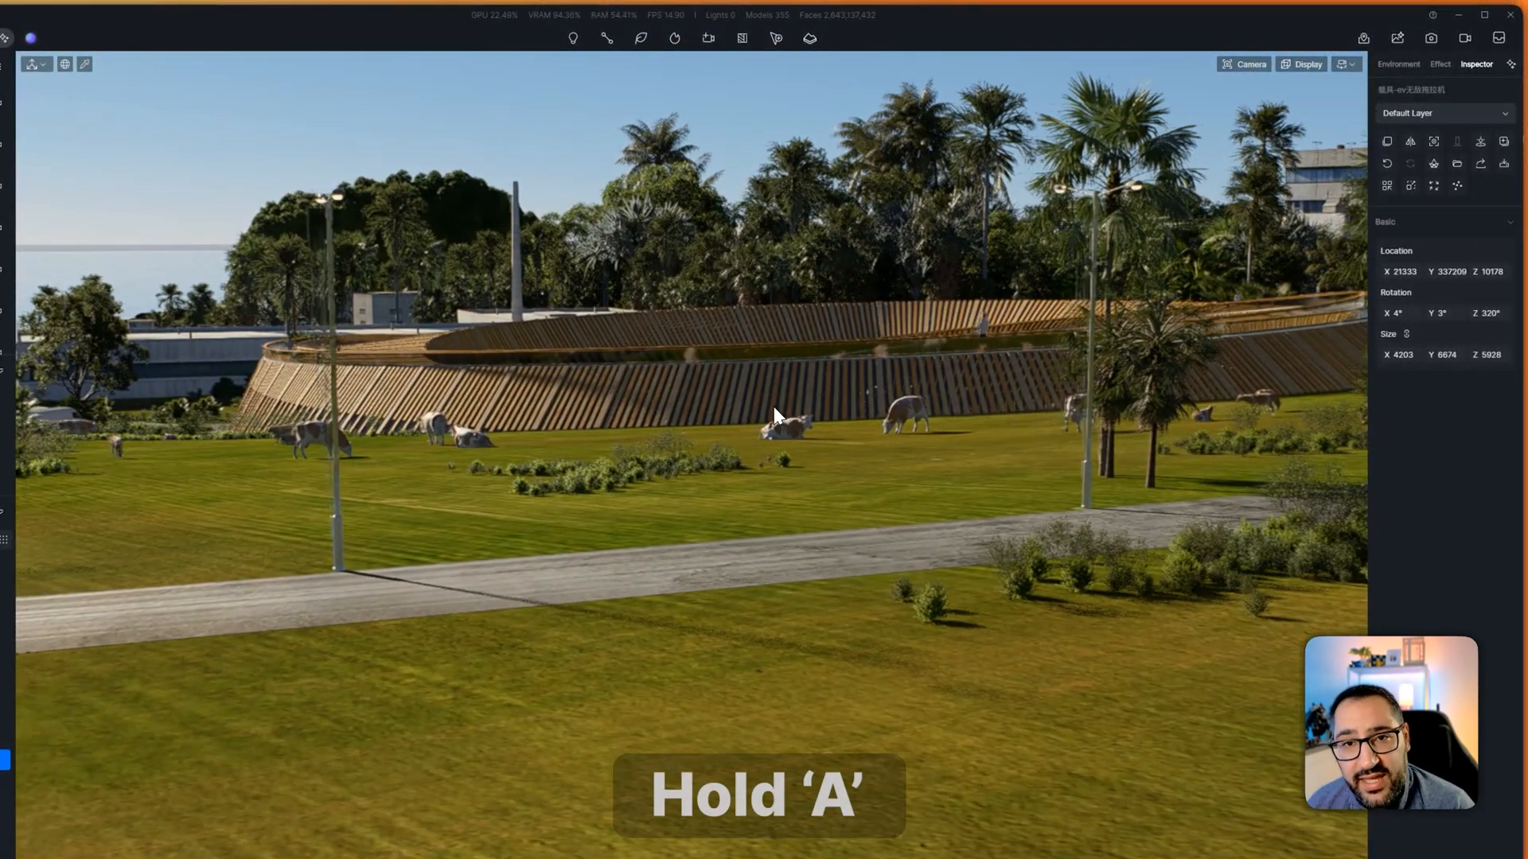
key(s)
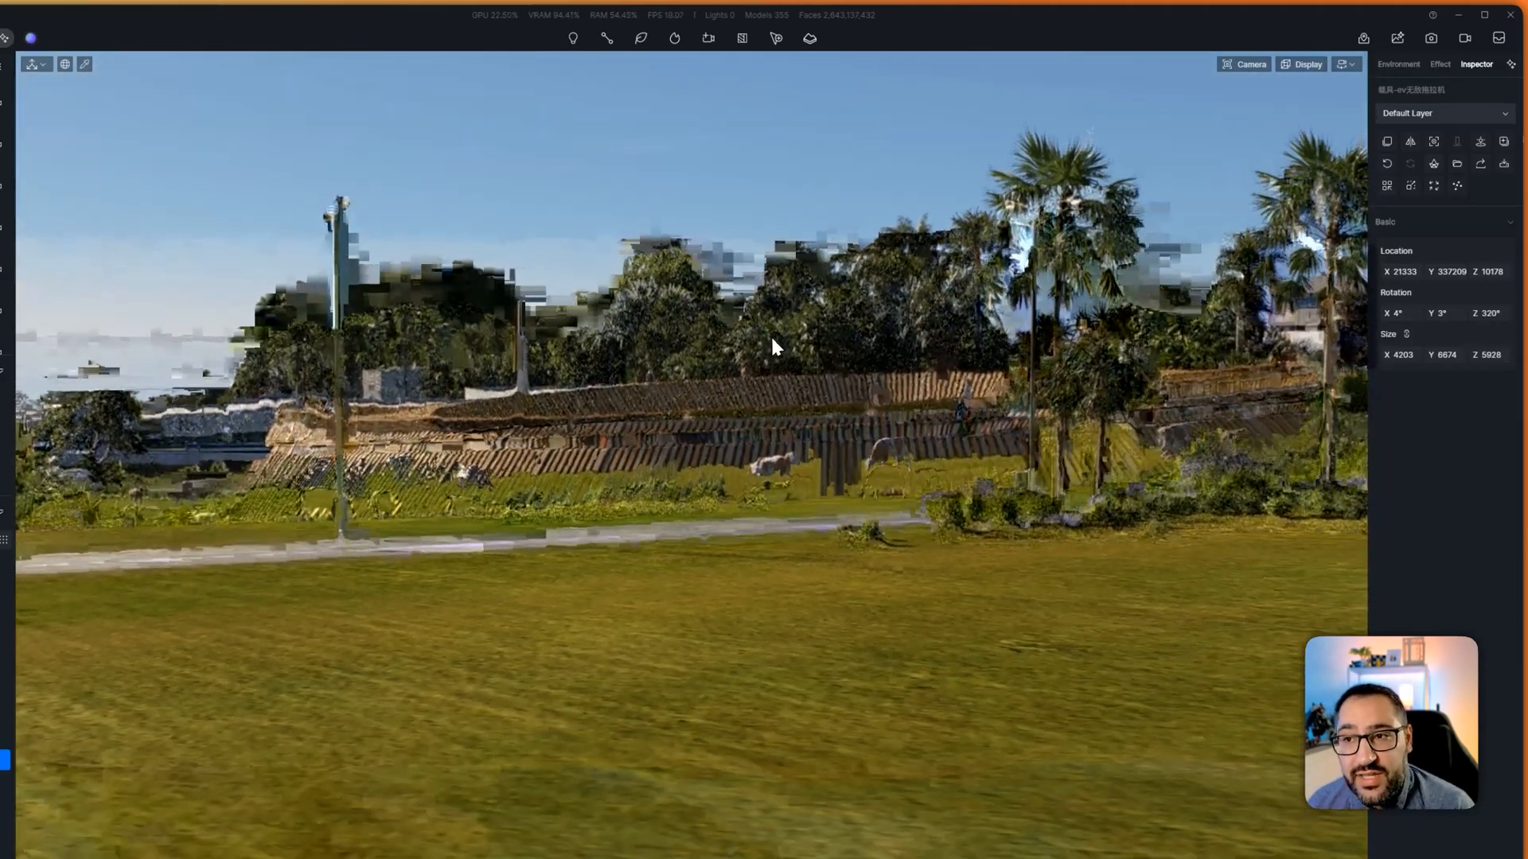
Navigate to a roadside view of the slatted wooden pavilion behind trees, with white vans parked alongside
click(54, 31)
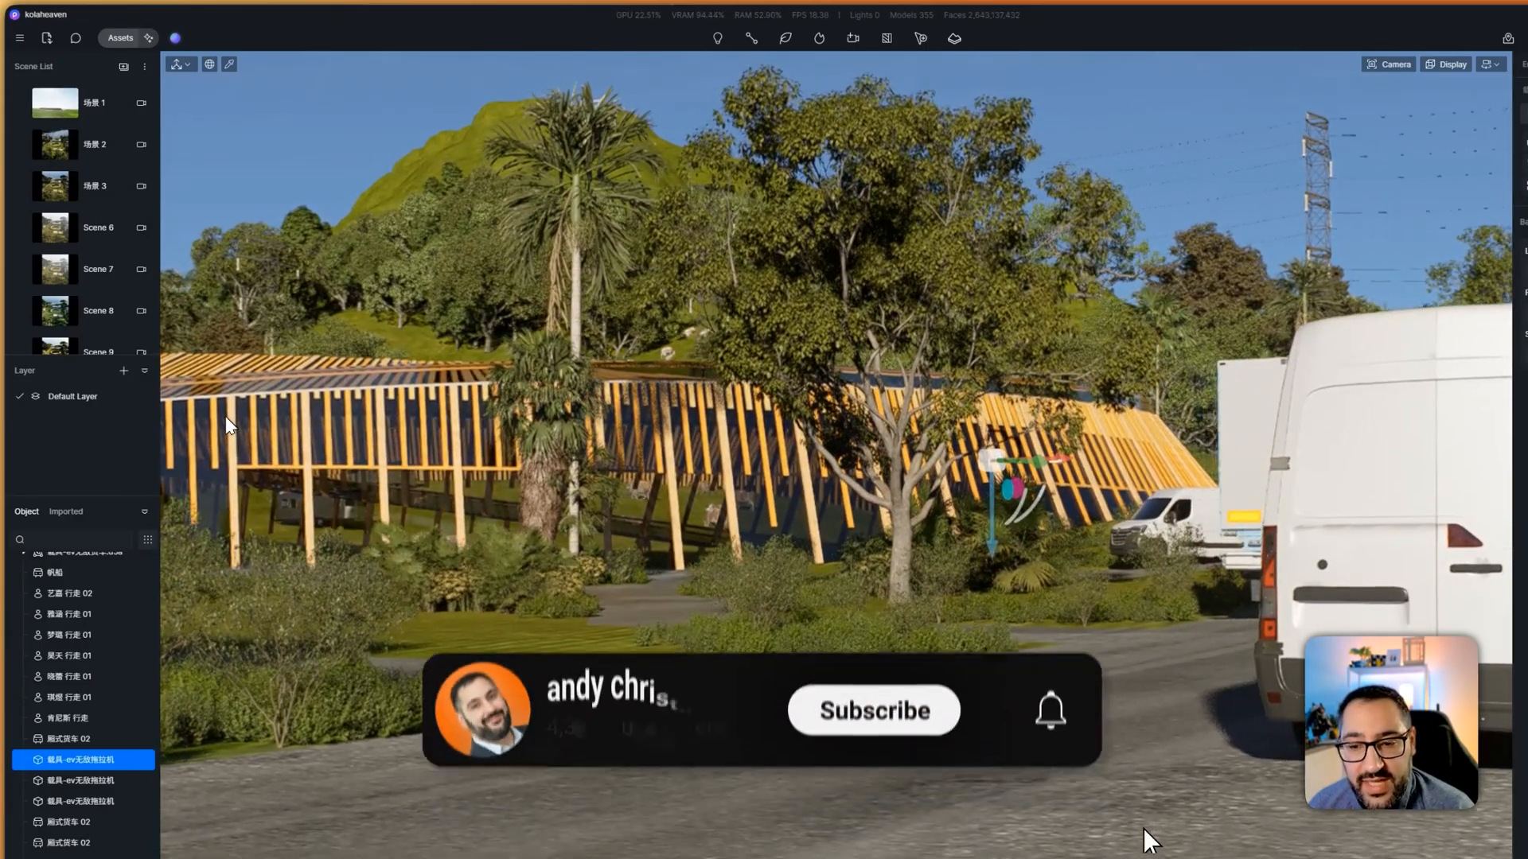
Fly the camera down the country road until it sits behind the red truck, facing the cows and tractor
click(870, 710)
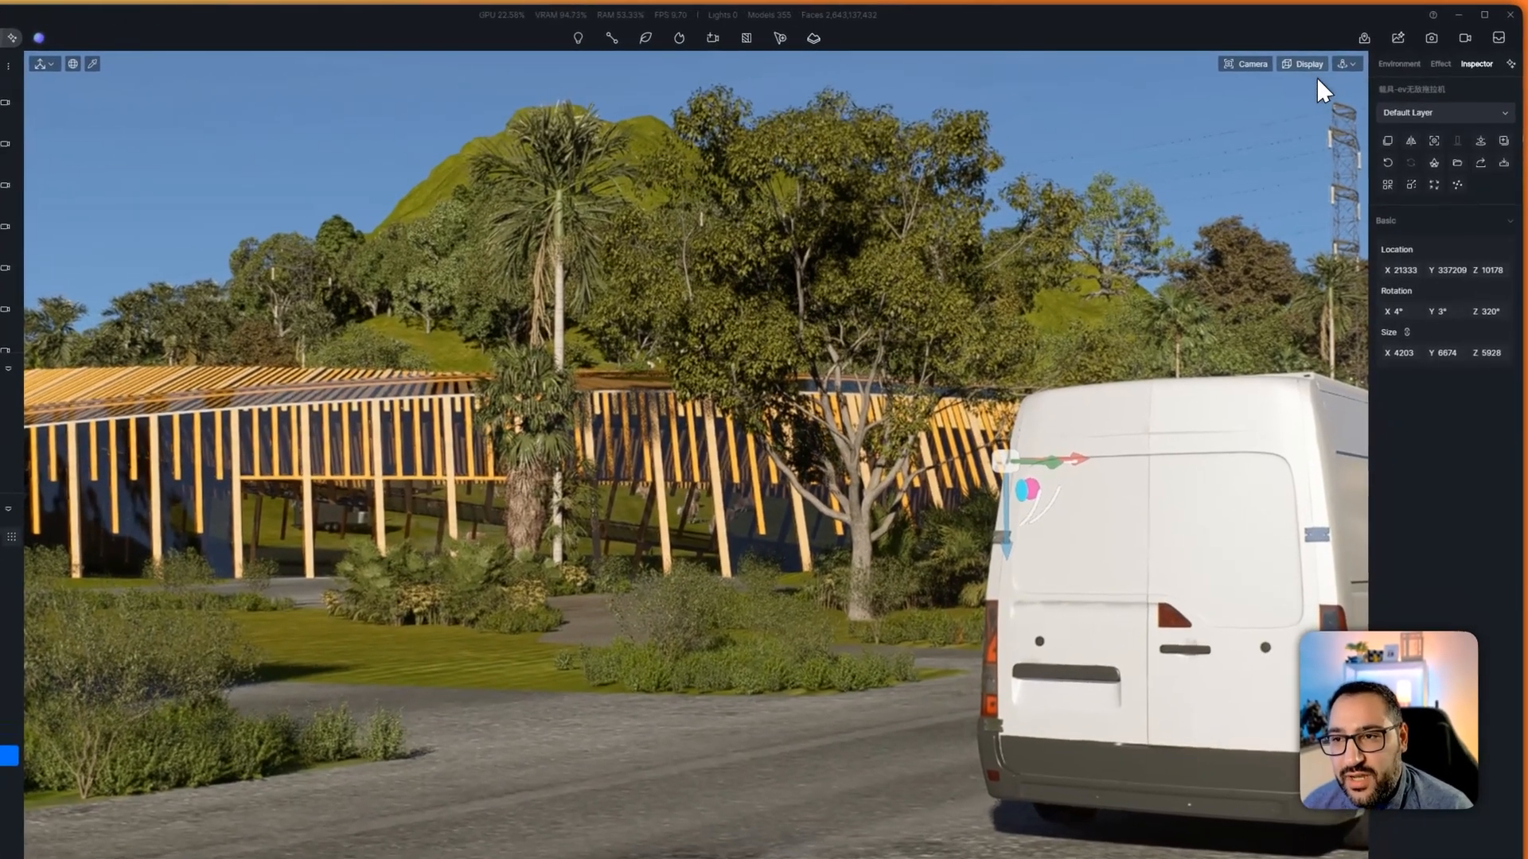
click(1349, 63)
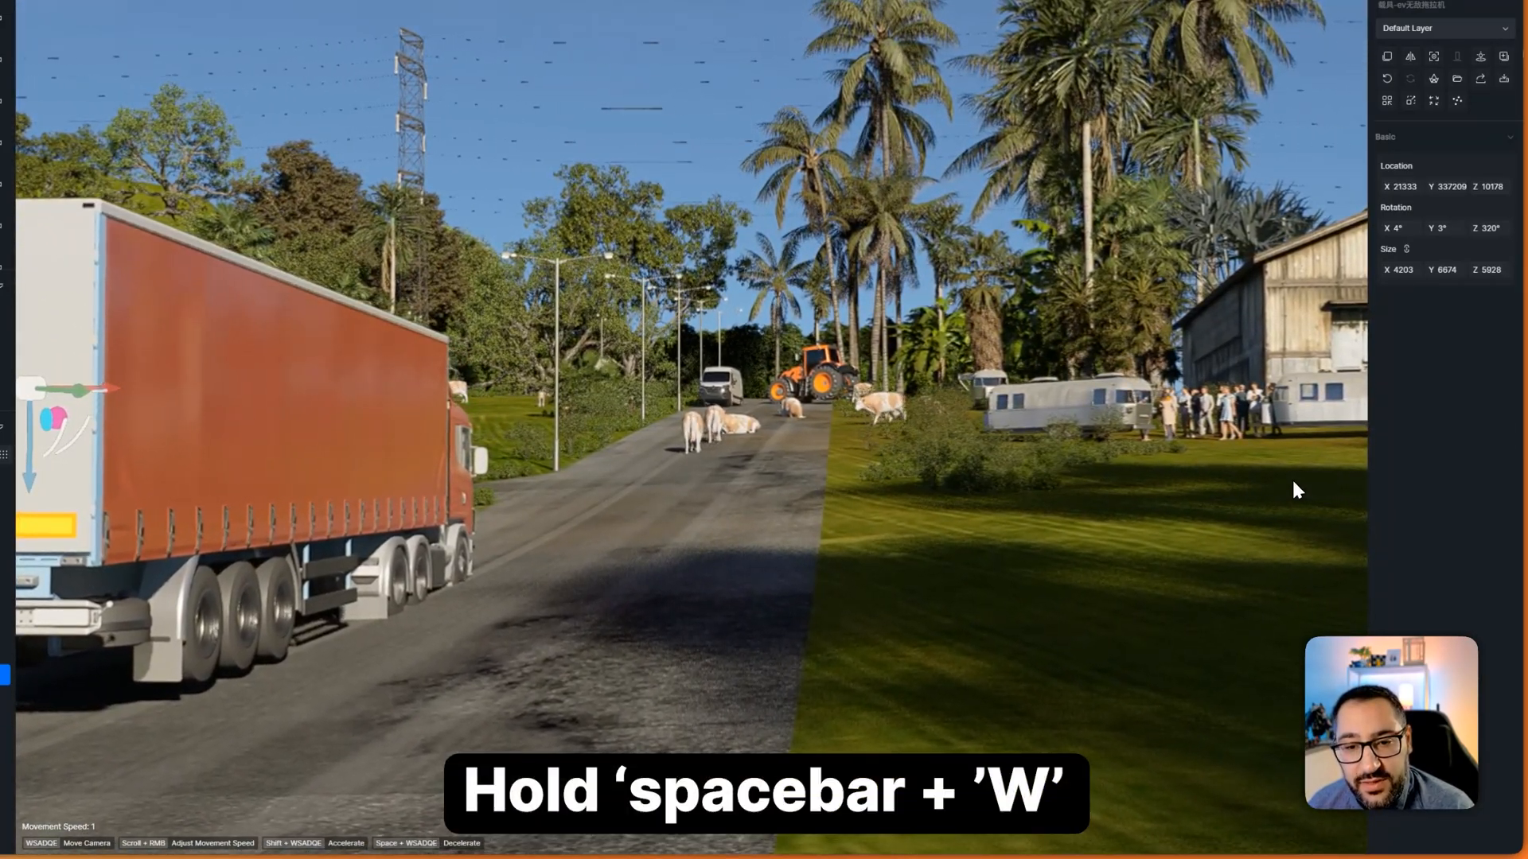
Advance and rise among the tree branches to look over the curved slatted pavilion and grazing cows
key(w)
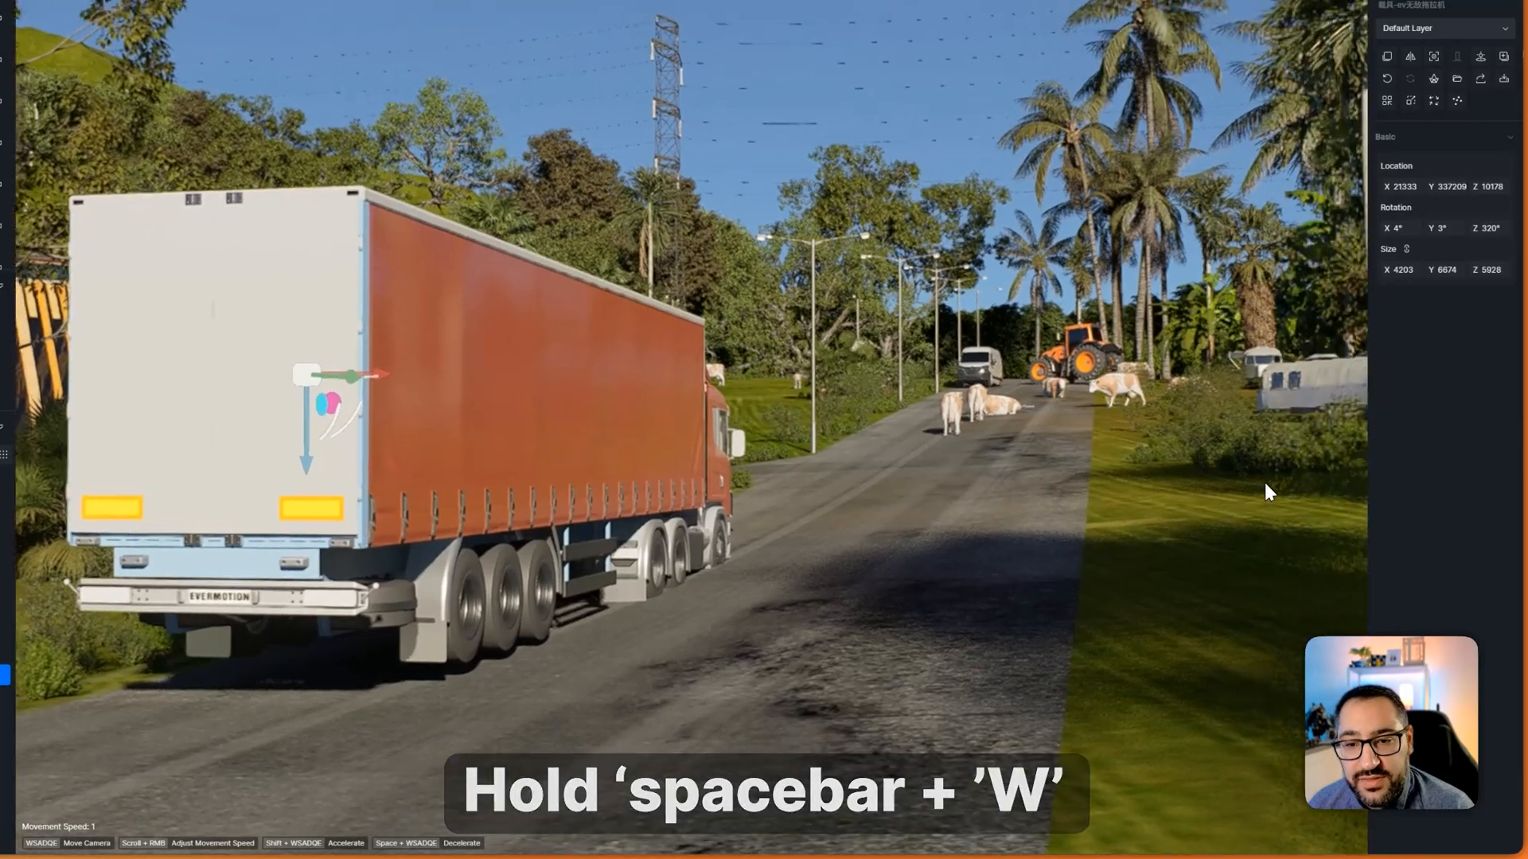
key(w)
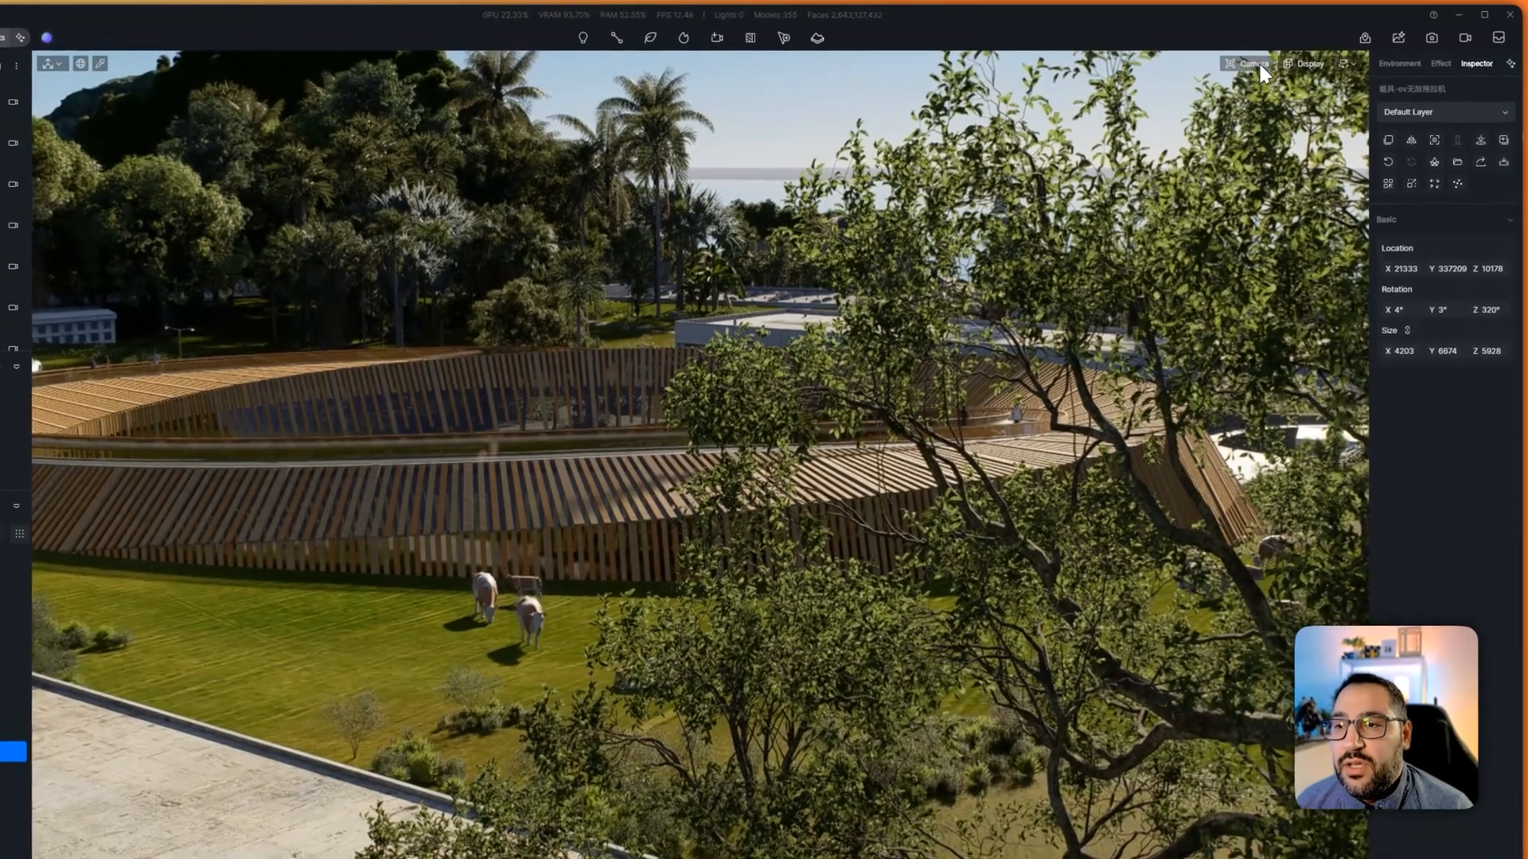
Return to the high aerial overview showing the ring-shaped pavilion amid the surrounding buildings
click(1251, 64)
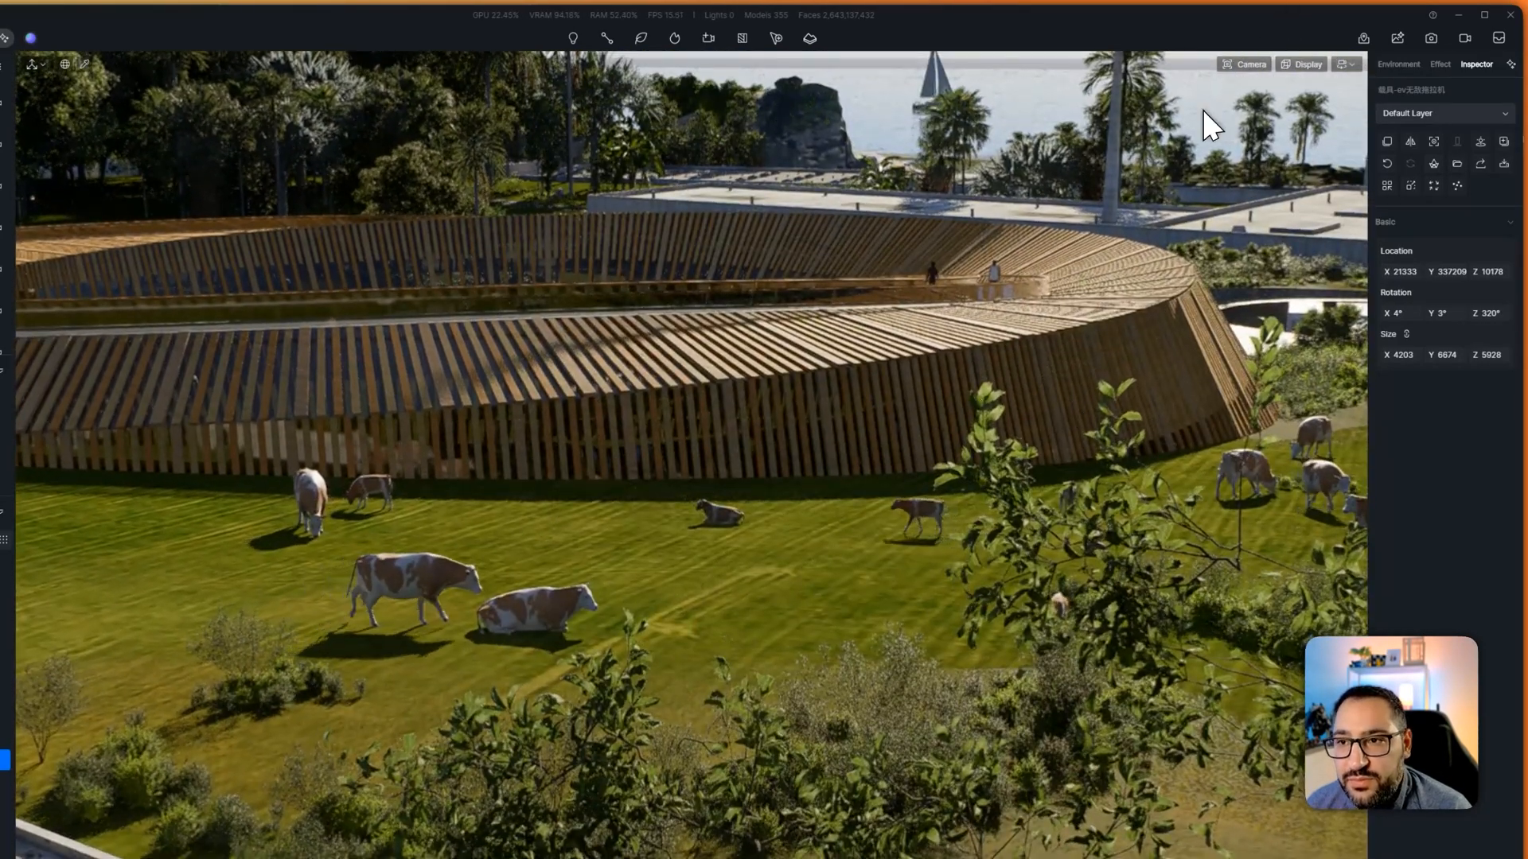
click(1251, 50)
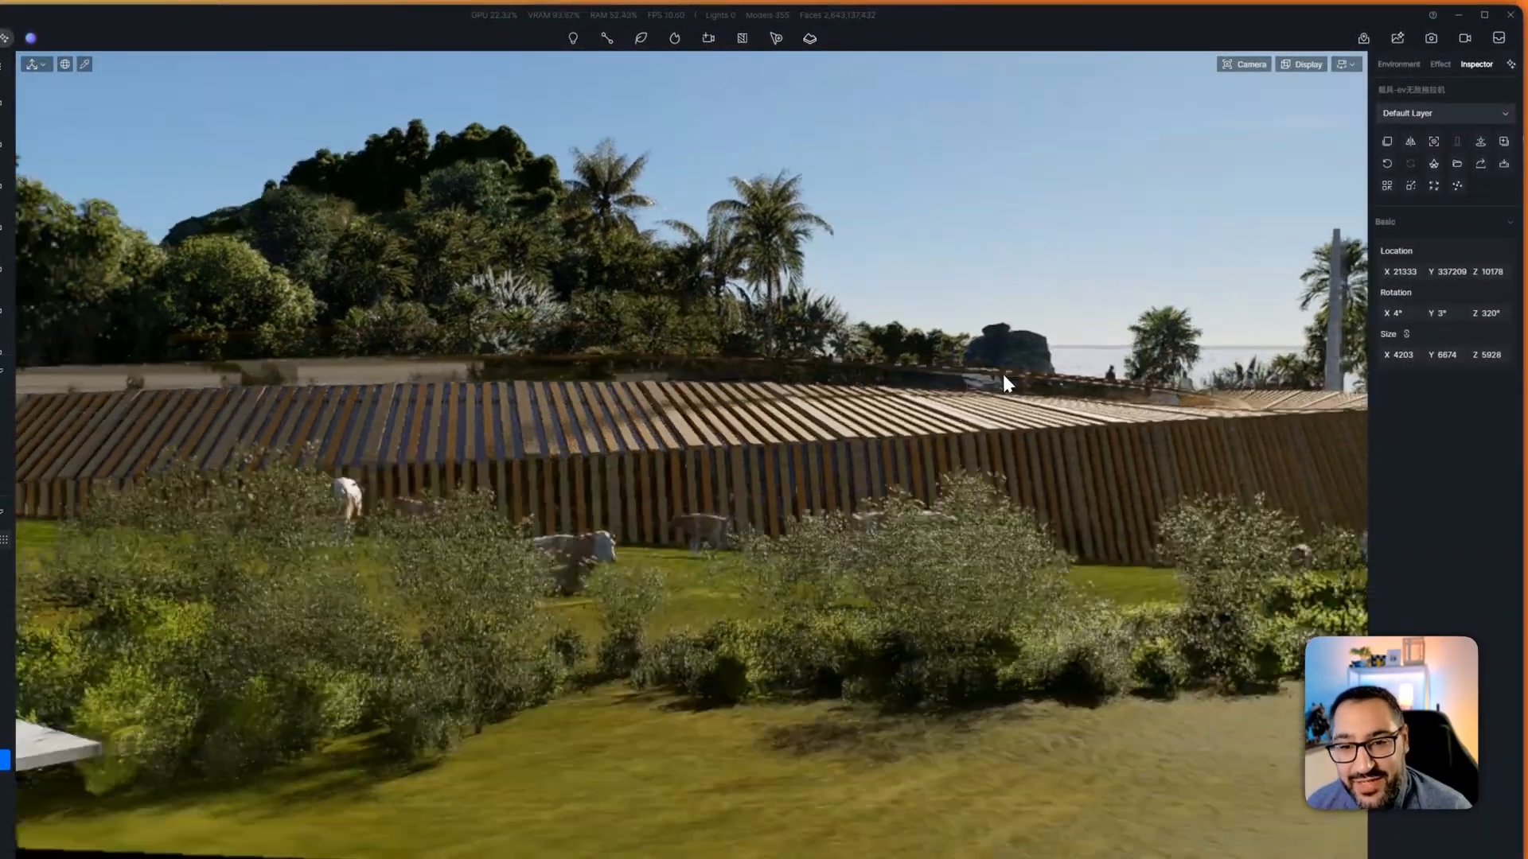
click(1249, 64)
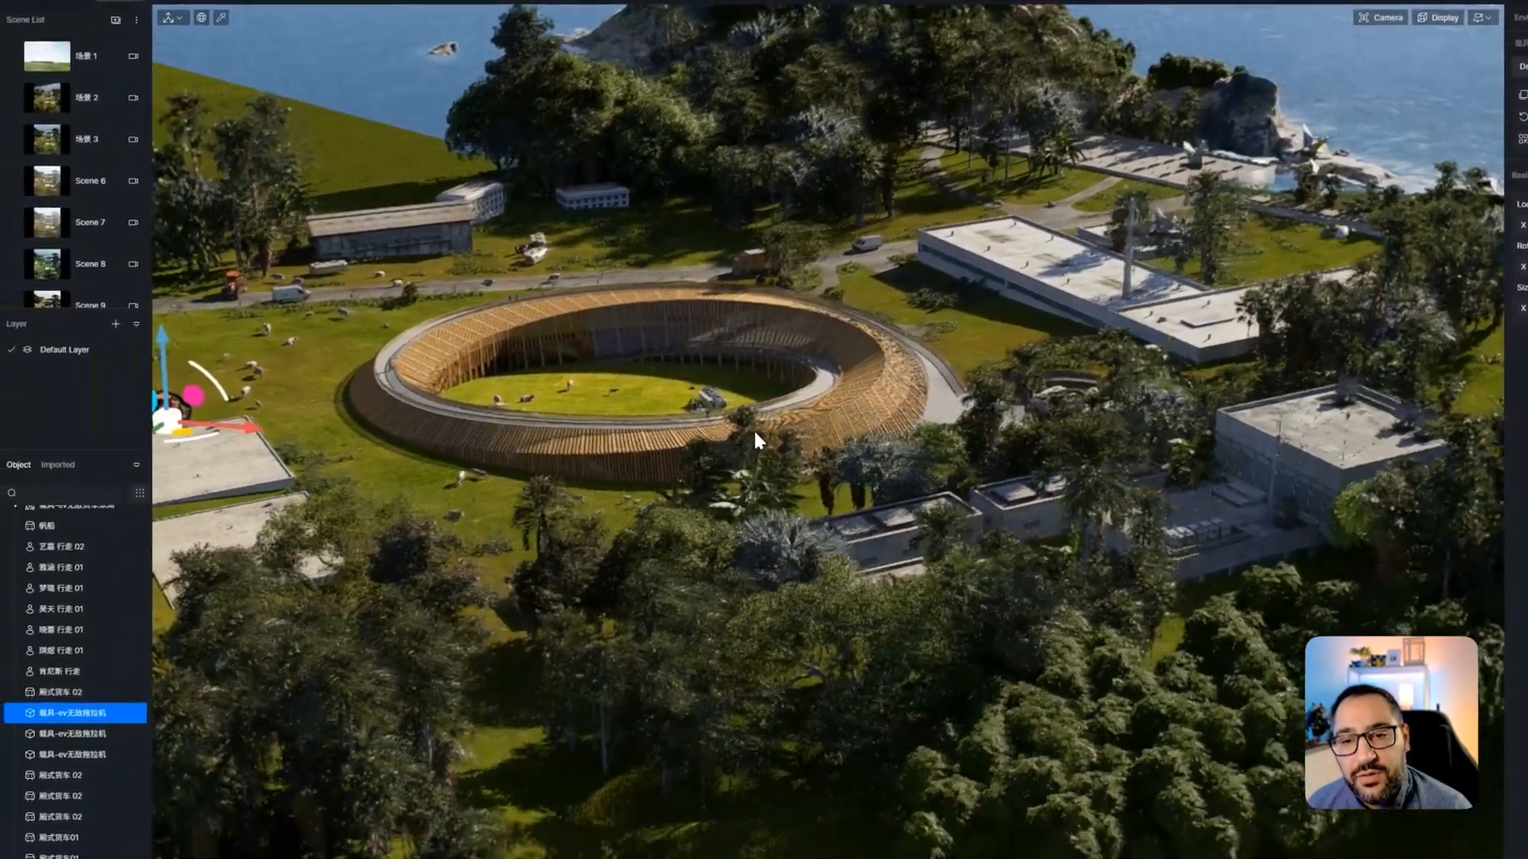
Use Z-focus to frame the selected orange tractor up close in the viewport
key(z)
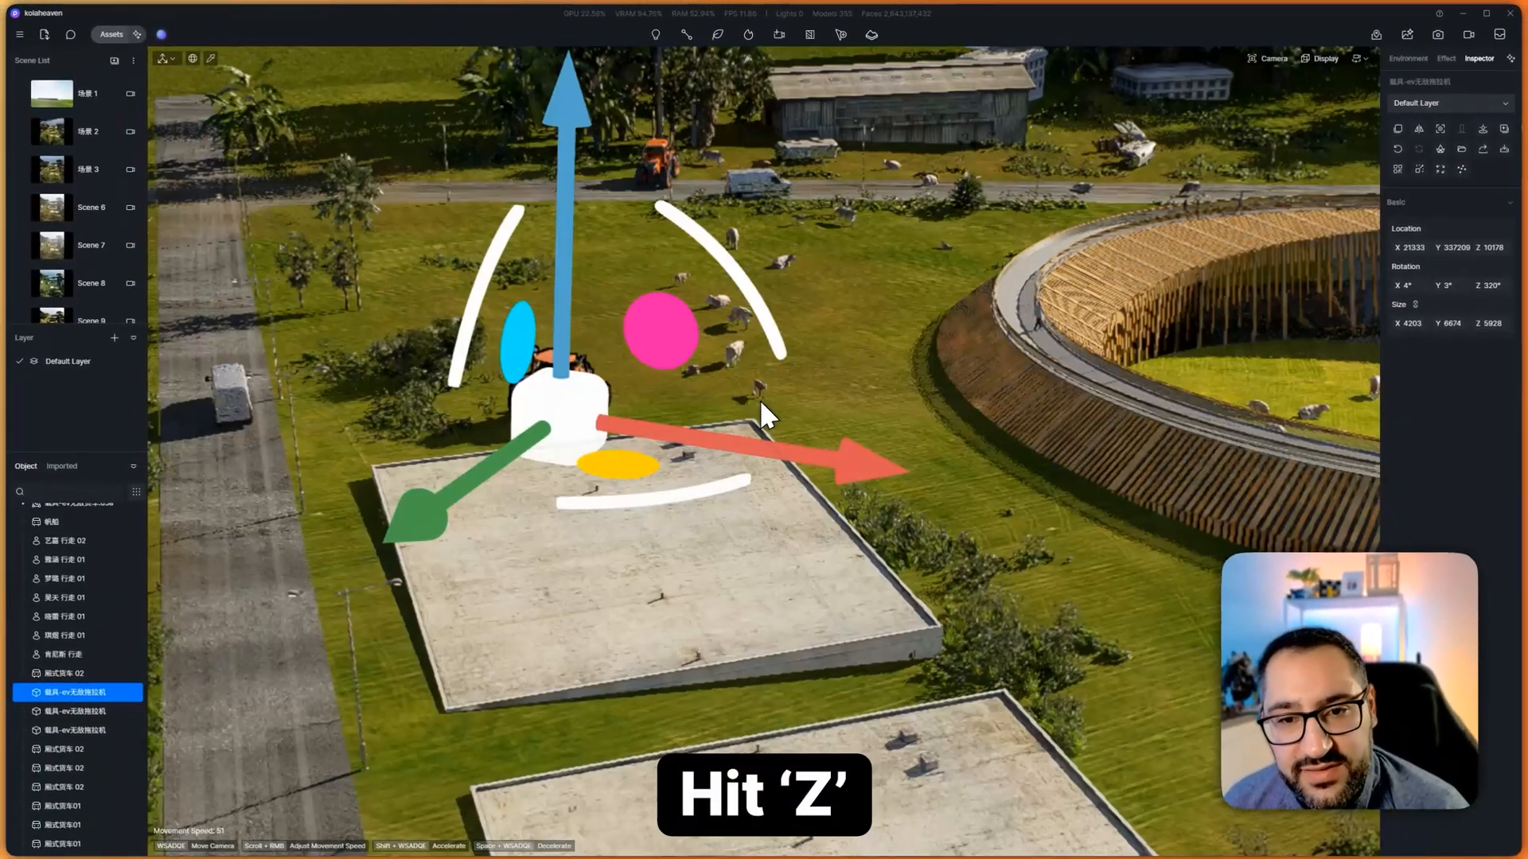
key(z)
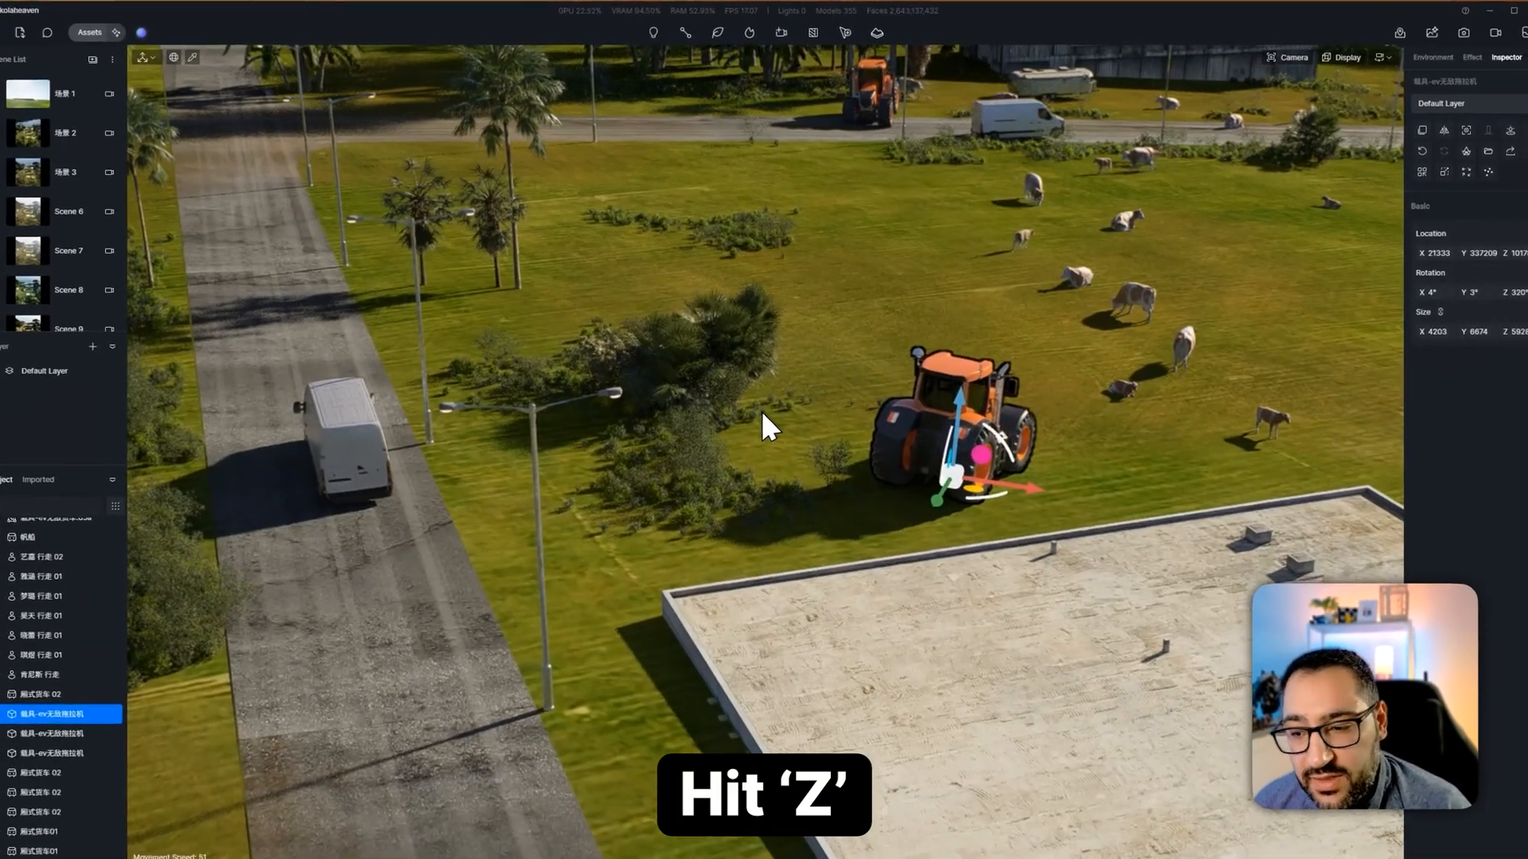
key(z)
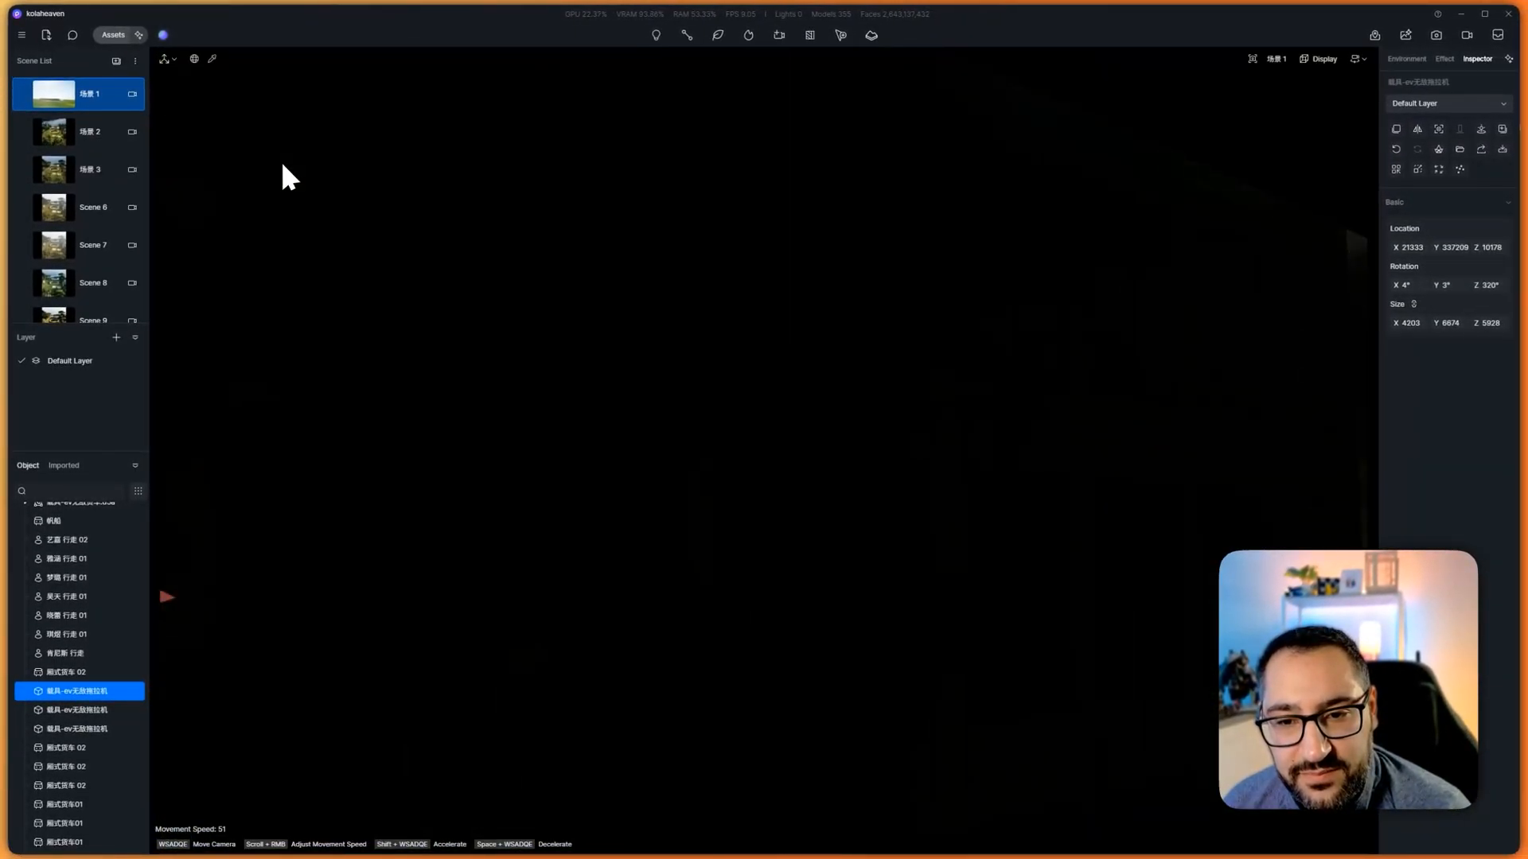
mouse_move(1239, 121)
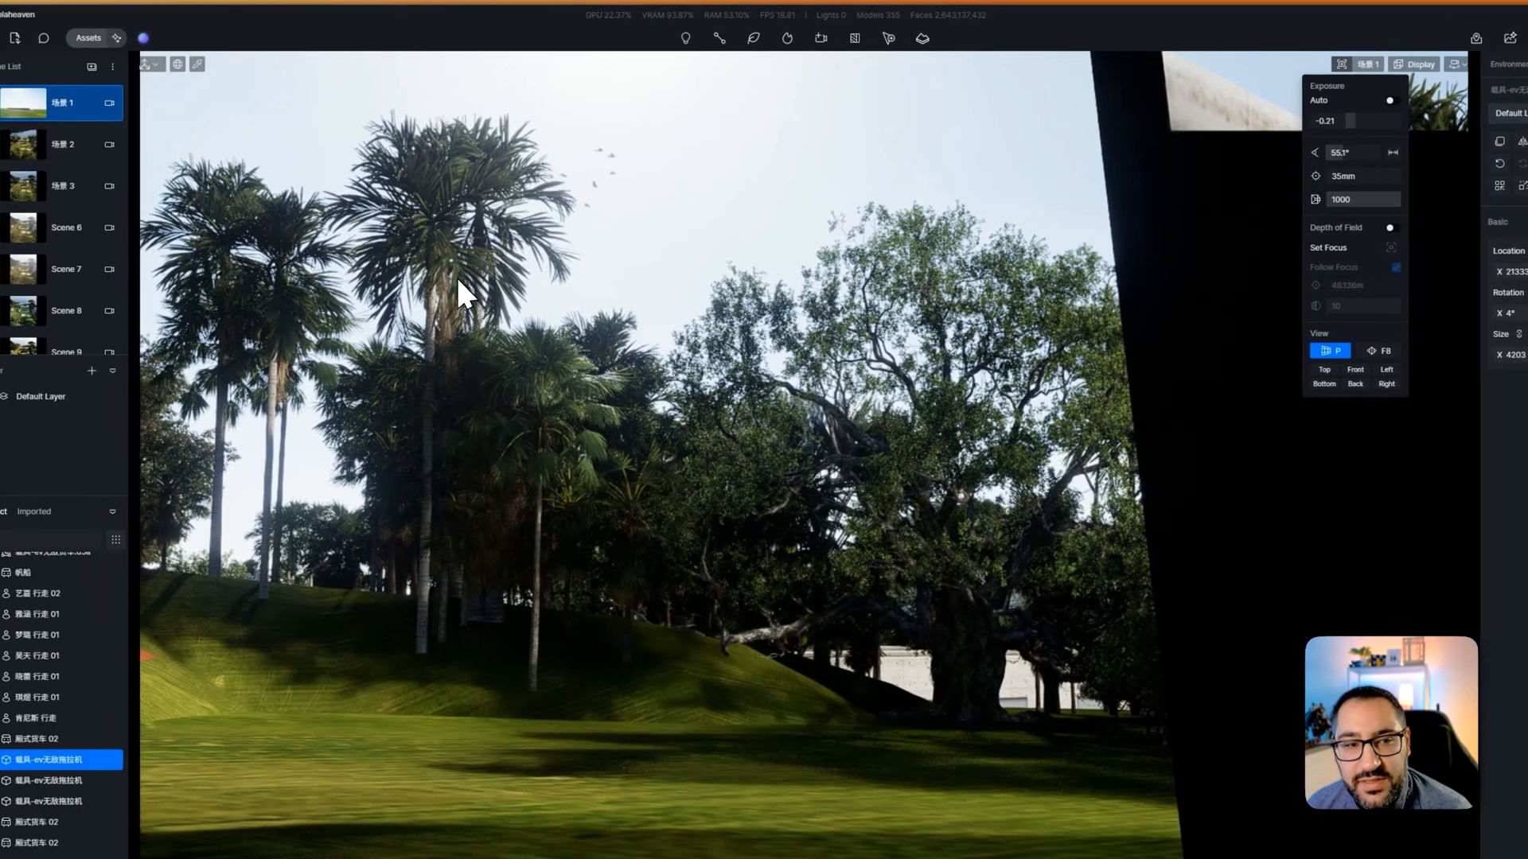
Load saved Scene List cameras in turn: the aerial site overview, then a close-up of a cow
click(98, 311)
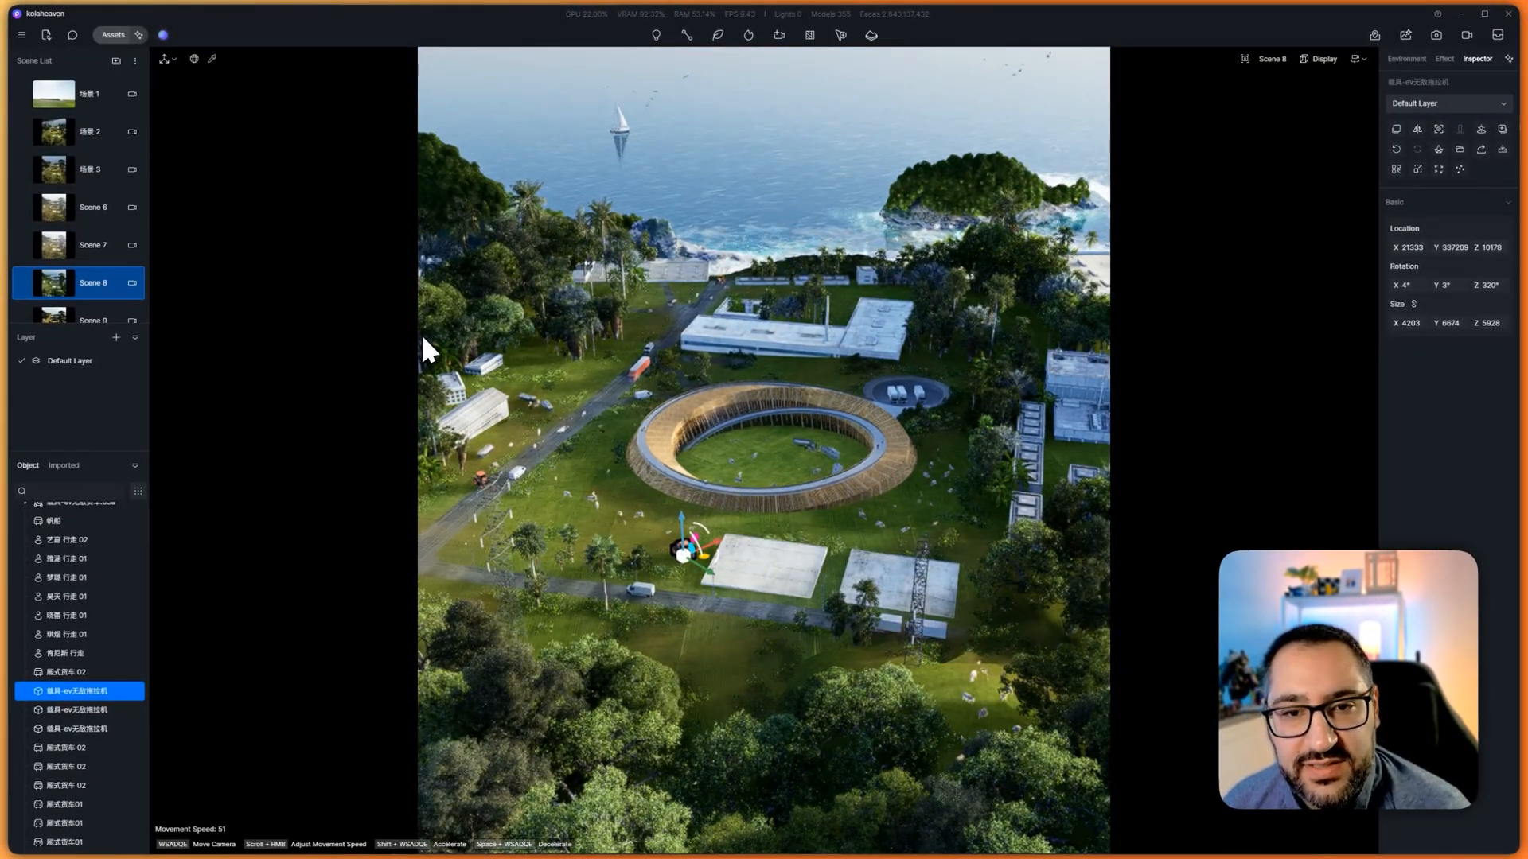
scroll(down, 3)
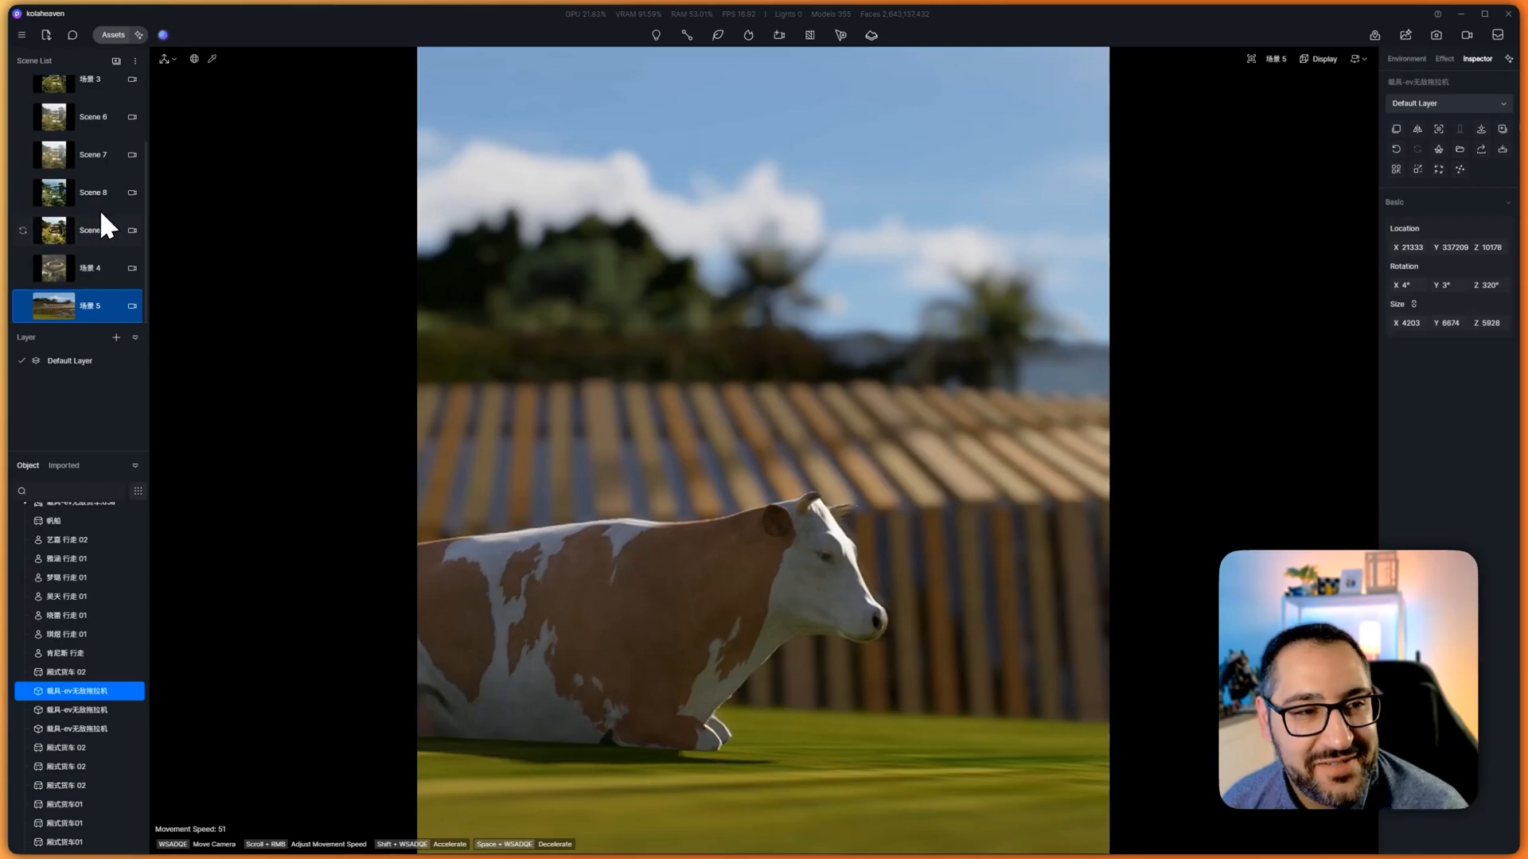
click(92, 193)
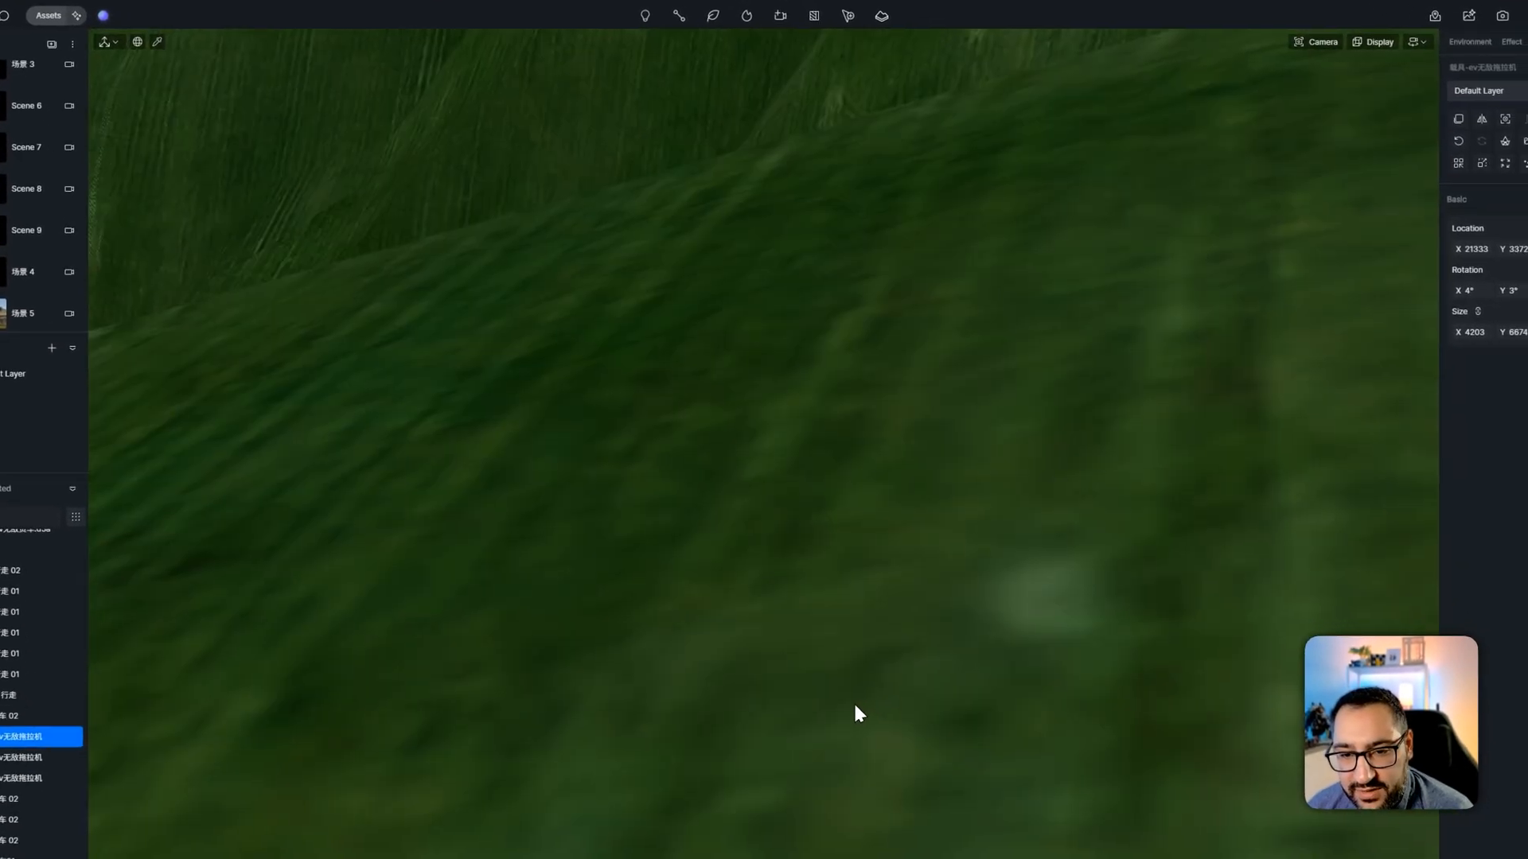
Review the viewport Navigation settings (Orbit/Fly/Walk modes and speed), then close the dropdown
click(1346, 64)
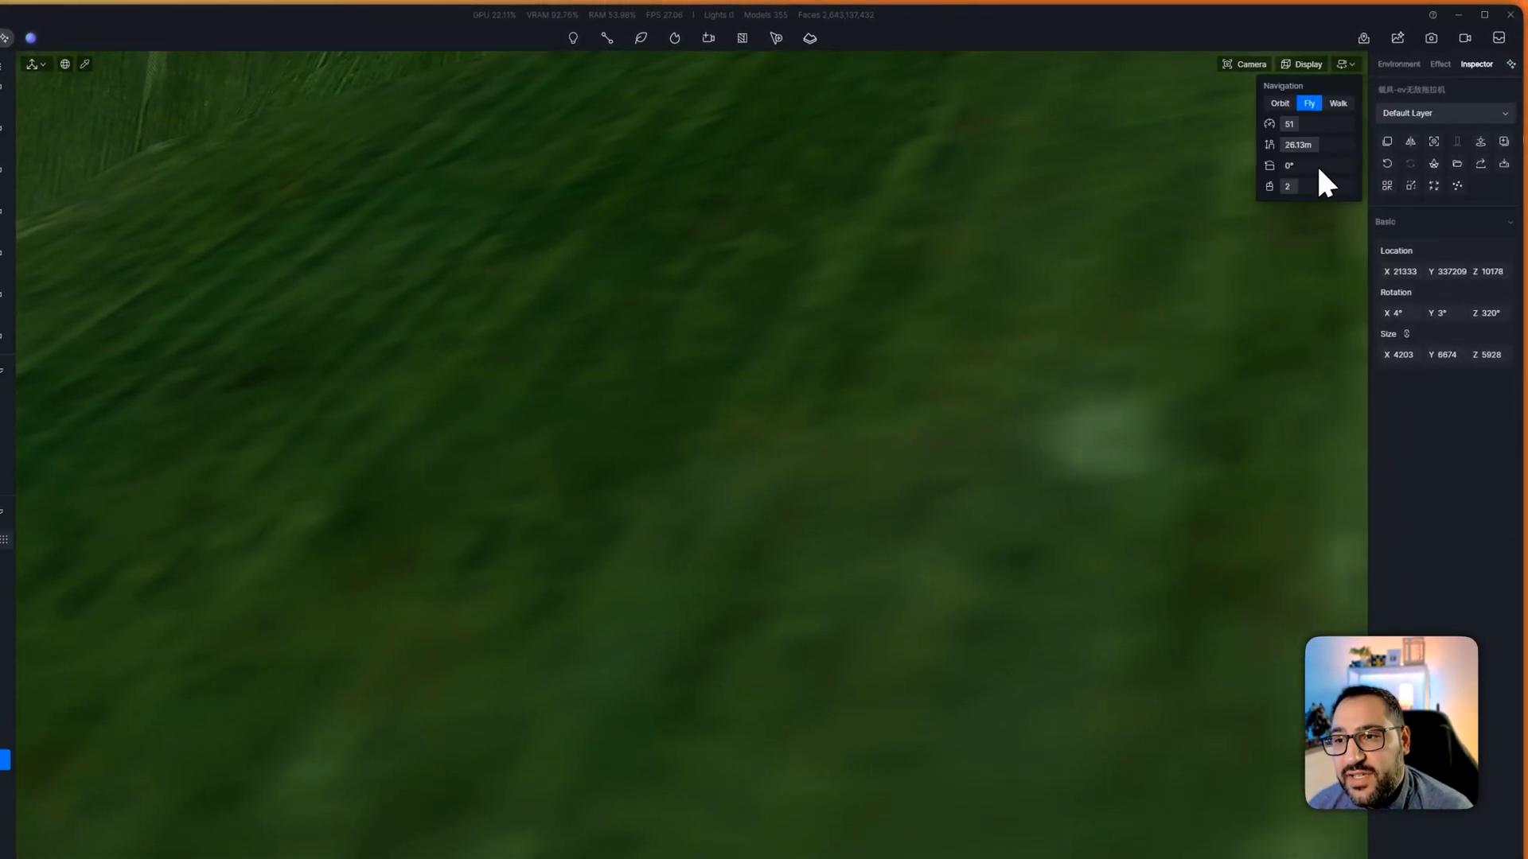
mouse_move(1089, 267)
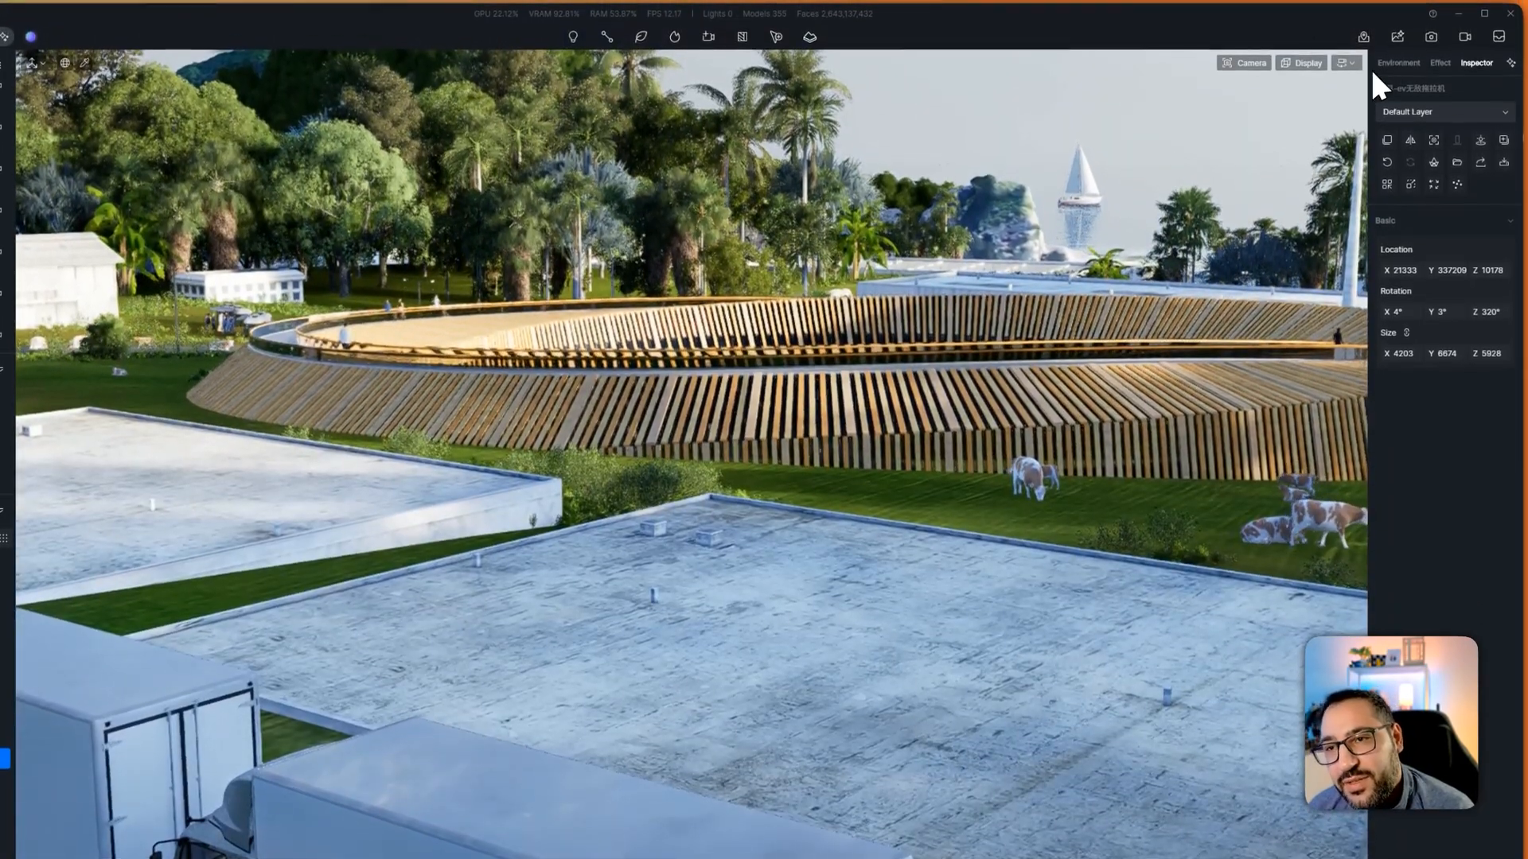
click(1347, 62)
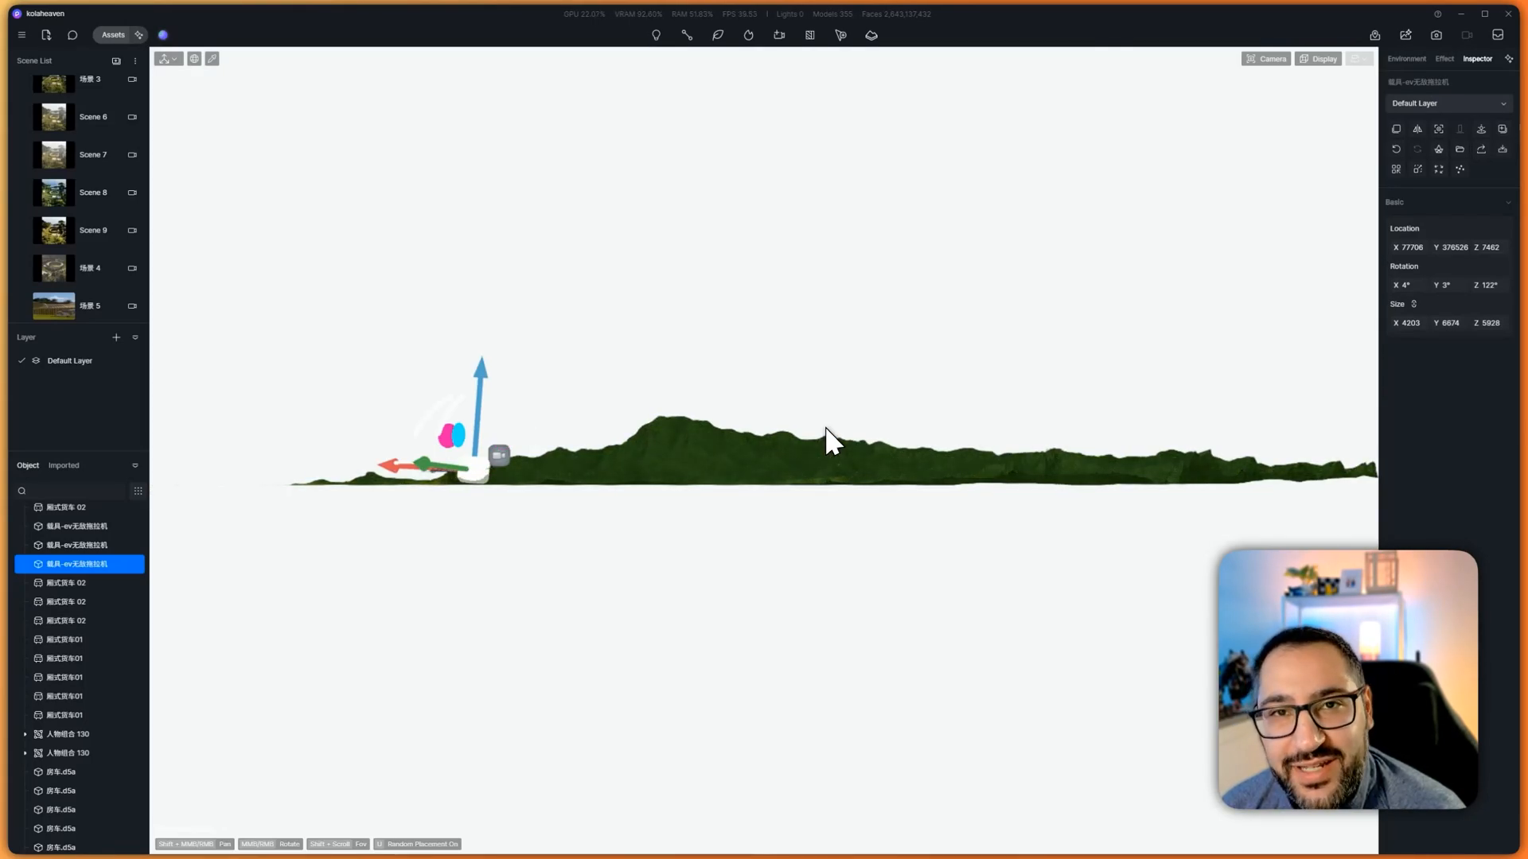
Enable Two-point Perspective and load the Scene 7 camera framing grazing cows before the slatted pavilion
key(p)
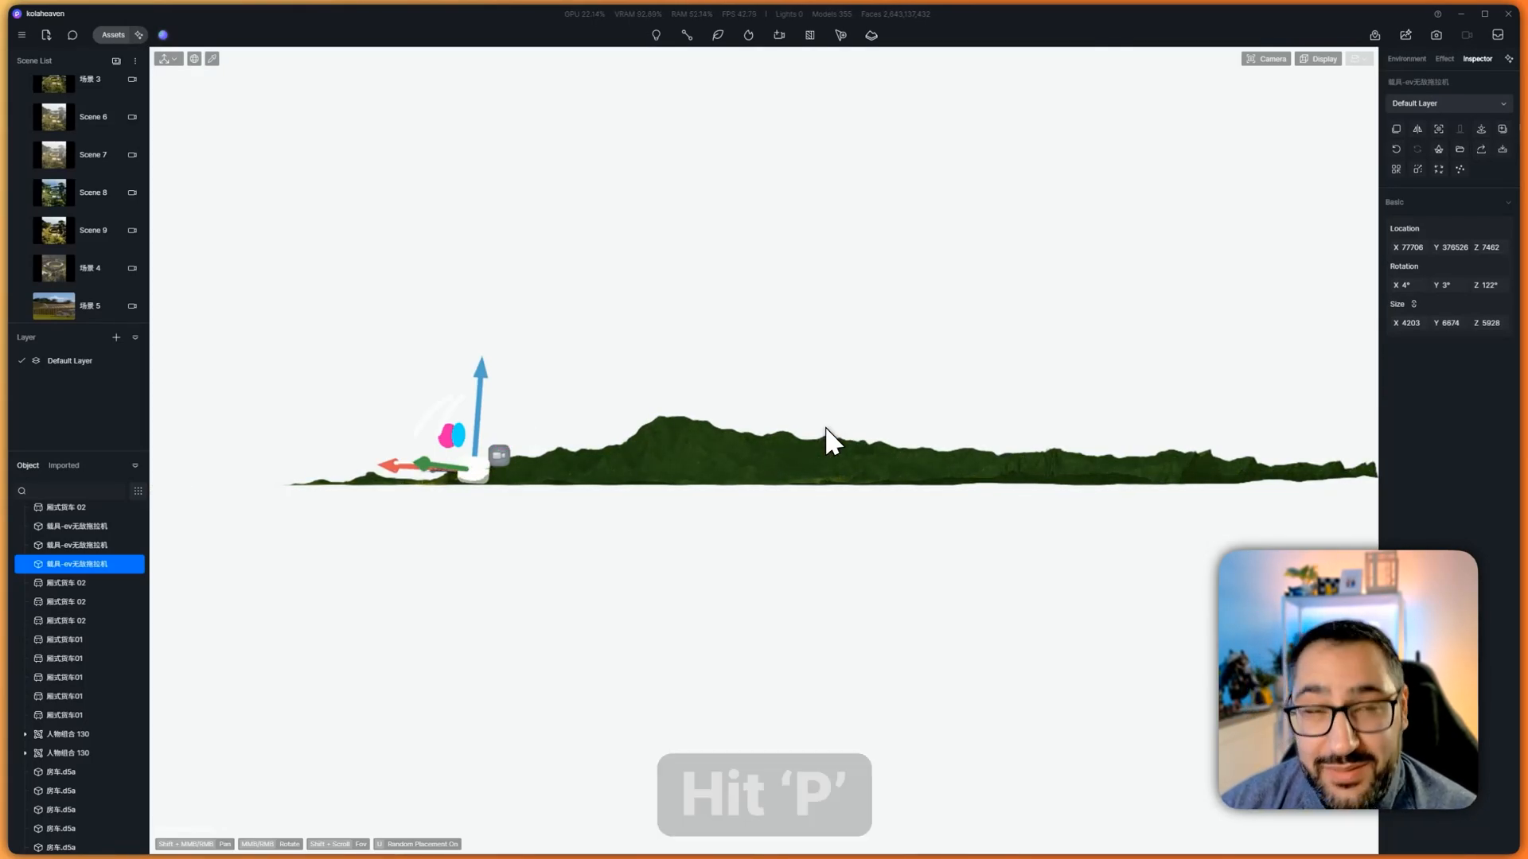
key(p)
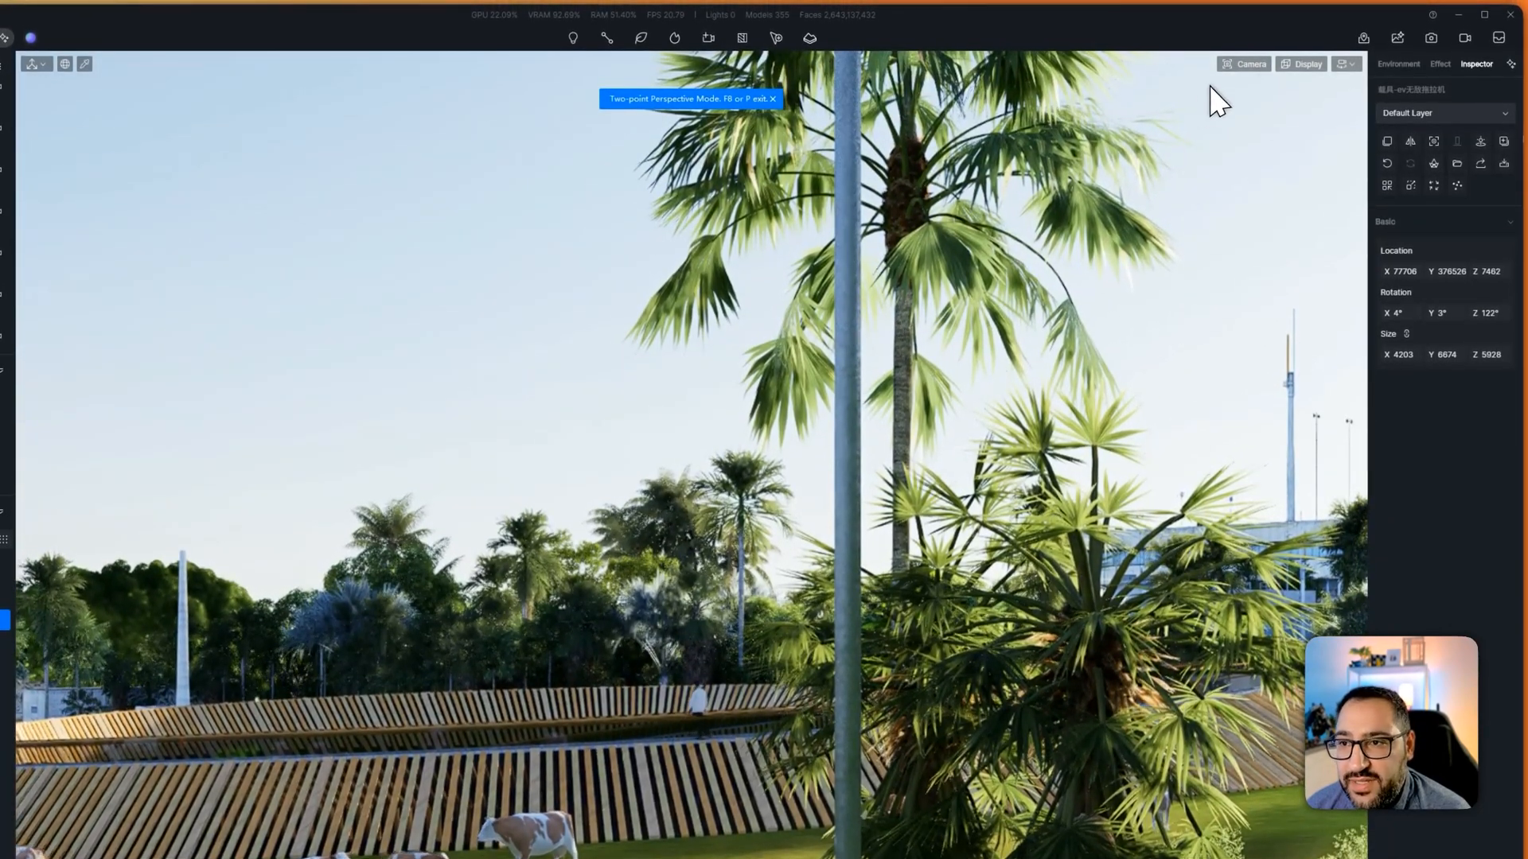
click(1250, 64)
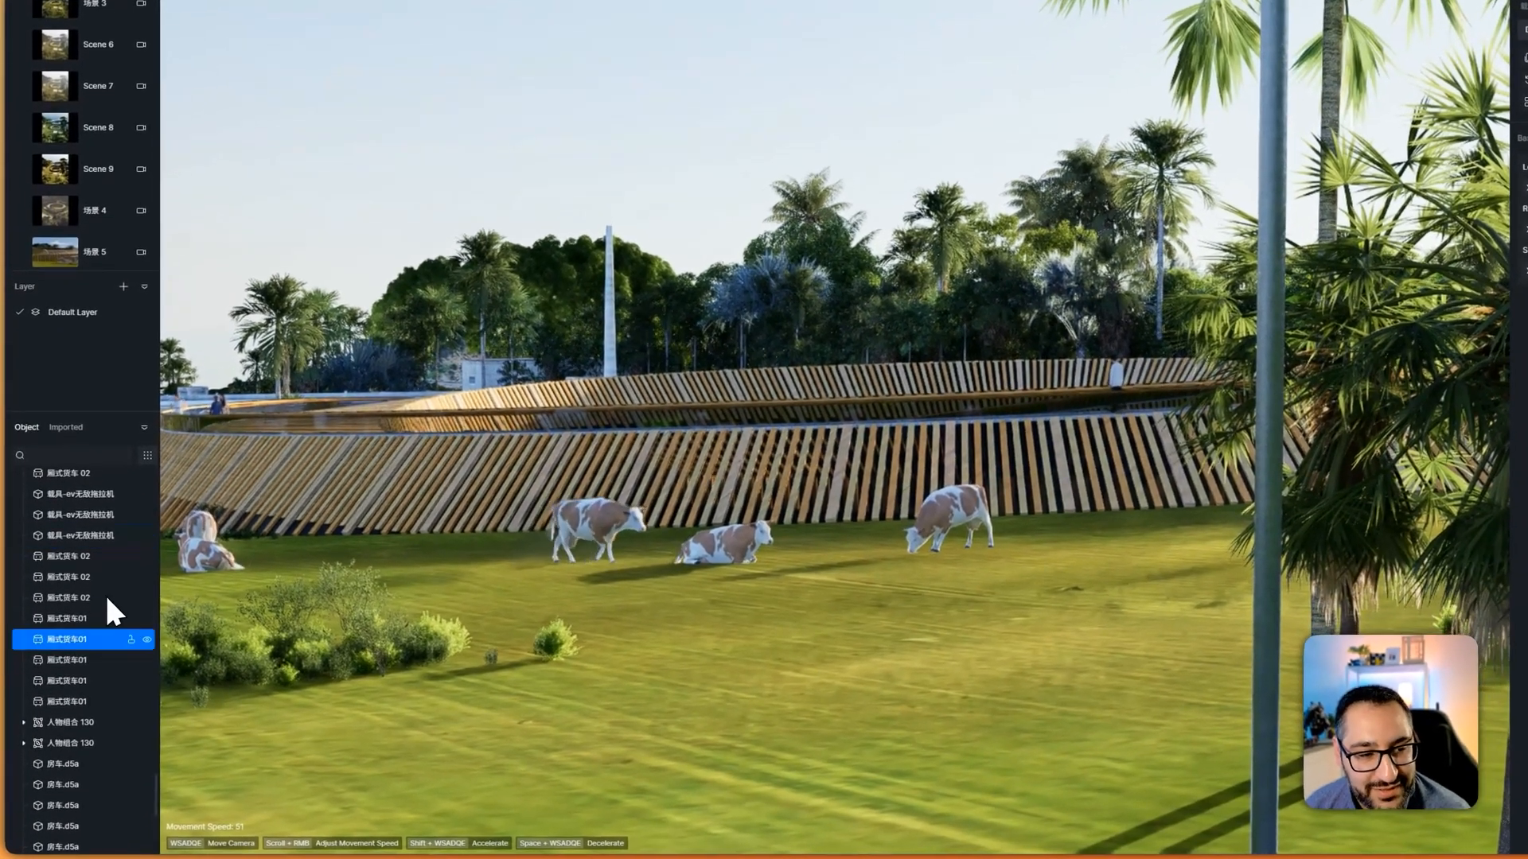
click(98, 171)
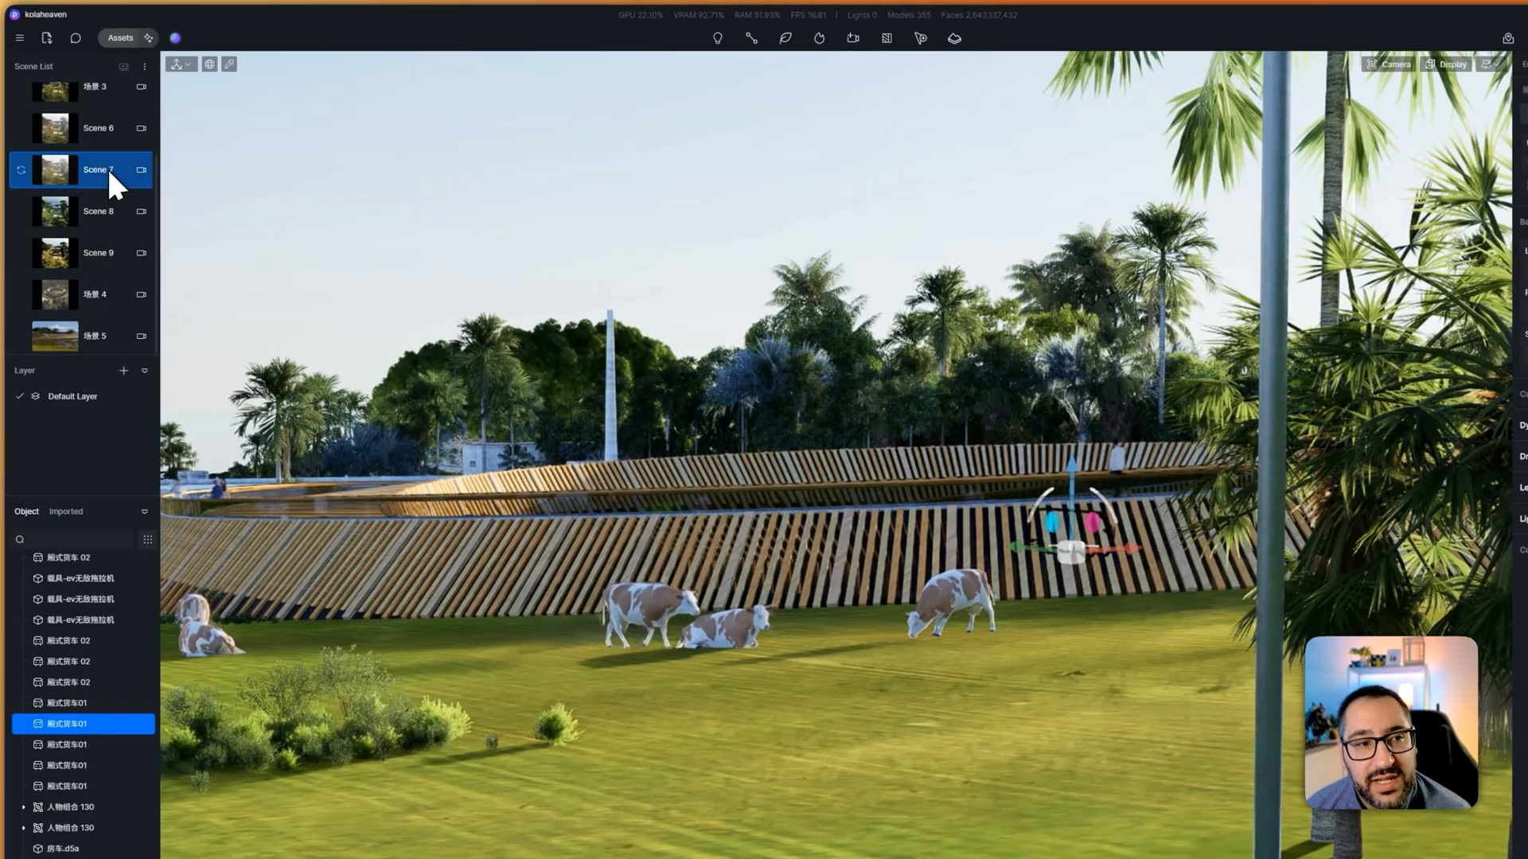